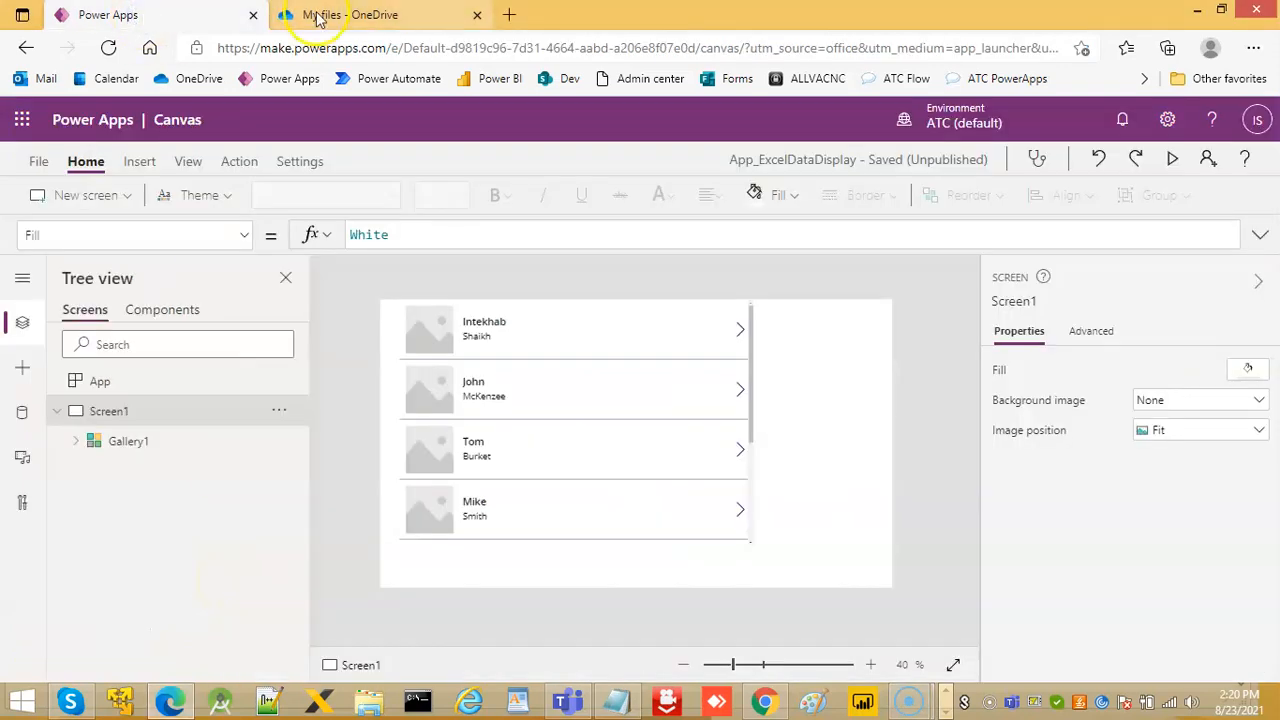
# Step: Review the Excel_PowerApps1 workbook's employee rows in Excel Online, then close it
pyautogui.click(350, 14)
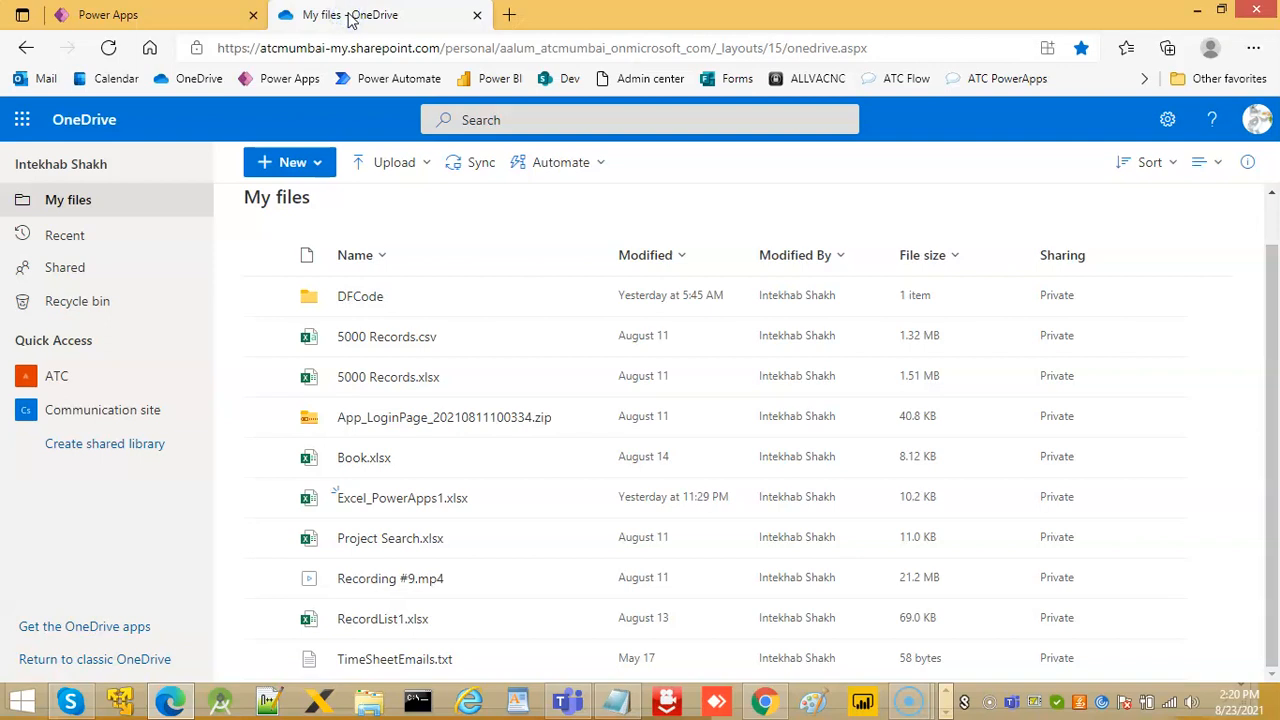
pyautogui.moveTo(644, 416)
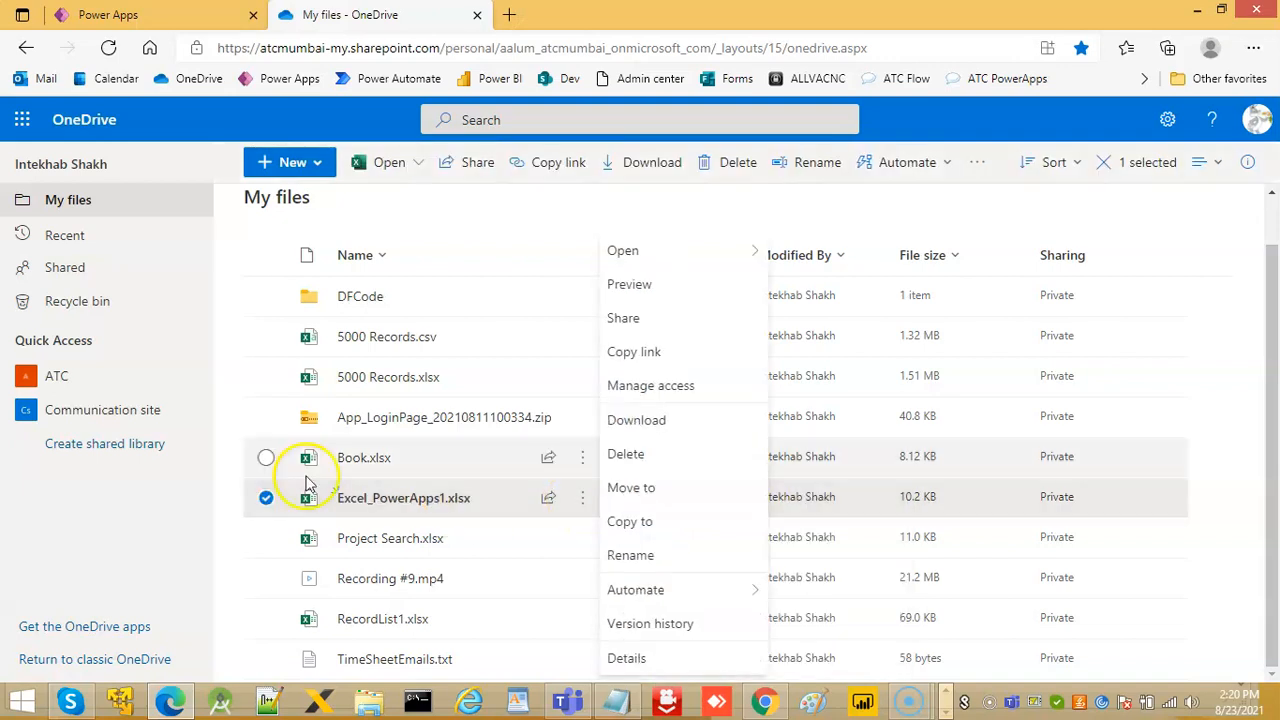
pyautogui.click(622, 250)
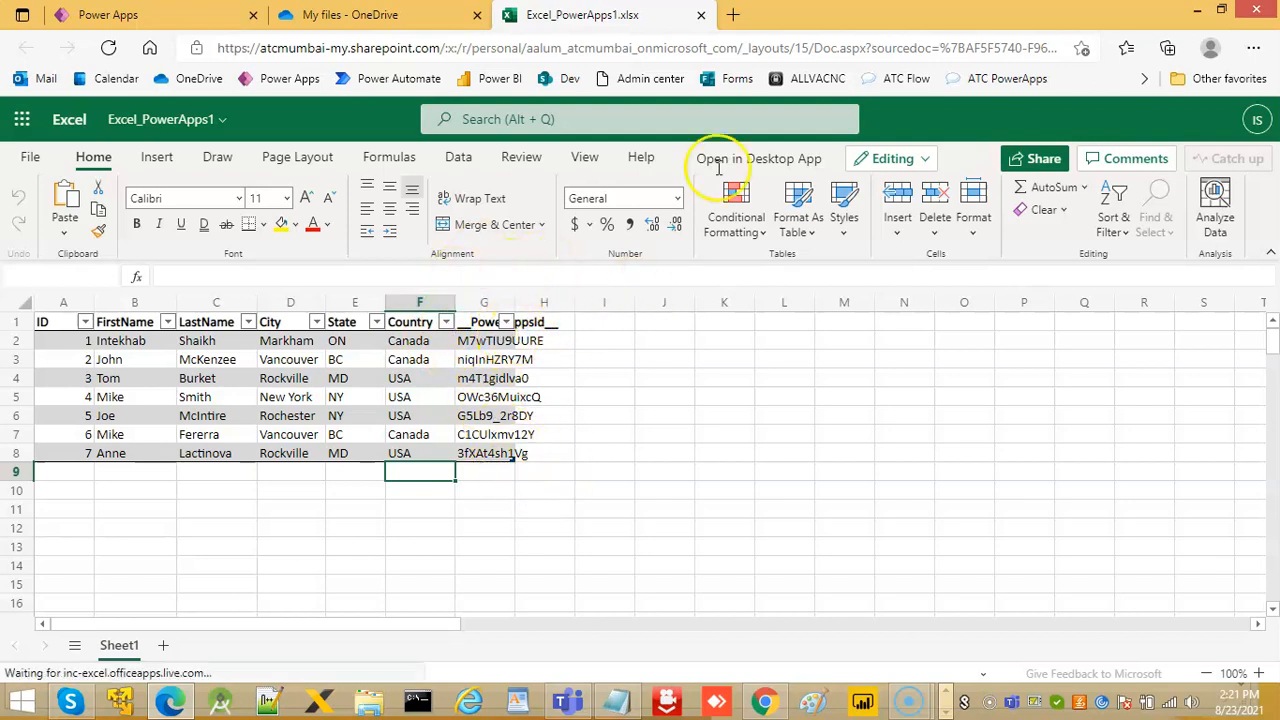
pyautogui.click(732, 14)
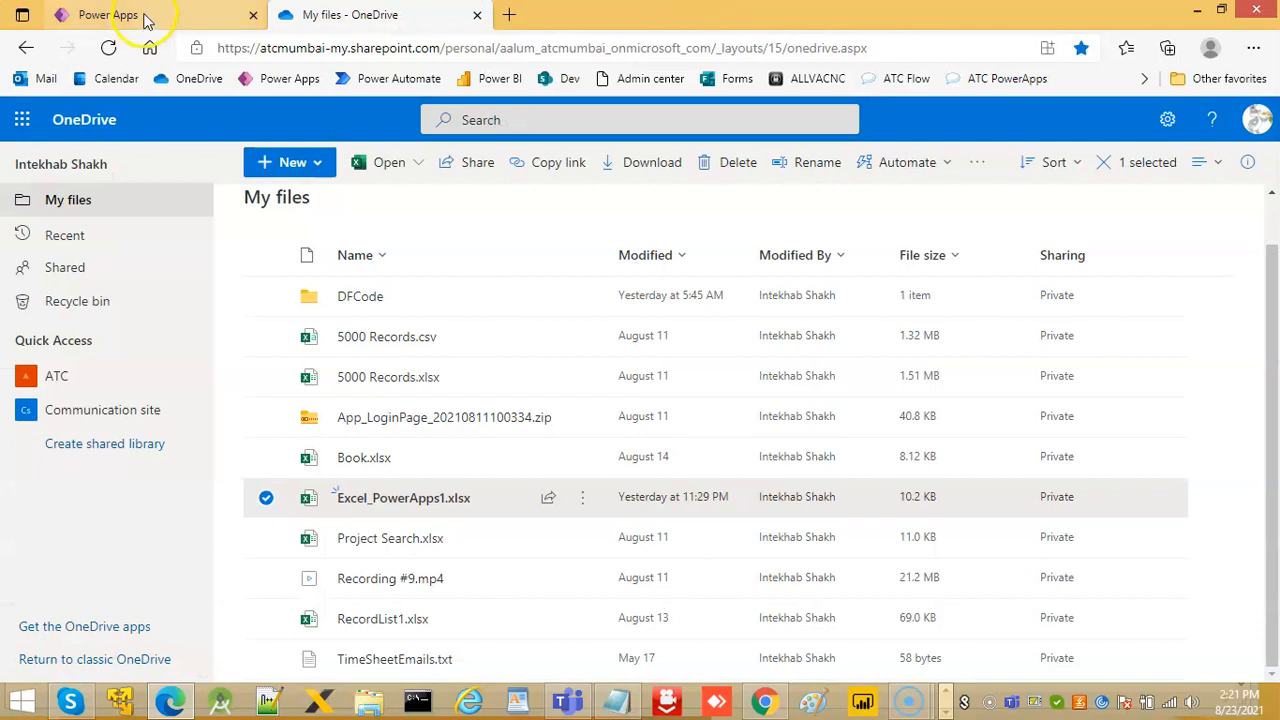
# Step: Add a new blank Screen2 to the canvas app from the Home ribbon
pyautogui.click(100, 14)
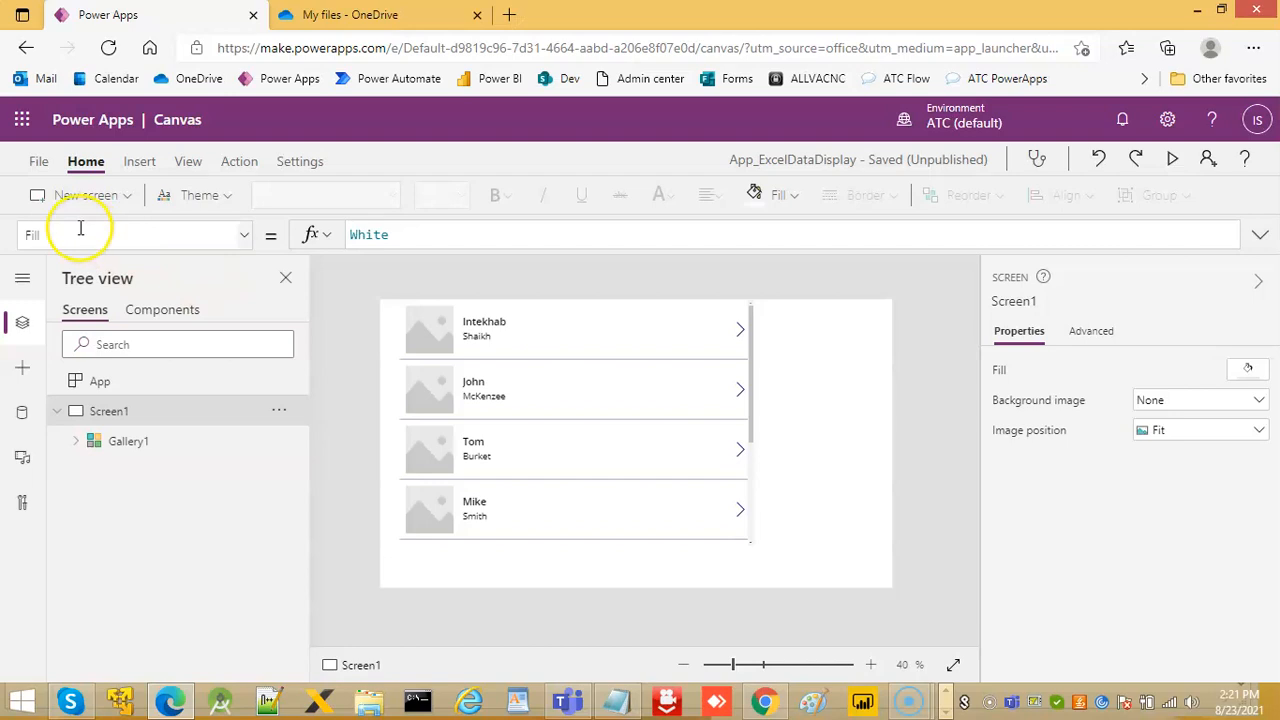
pyautogui.click(128, 196)
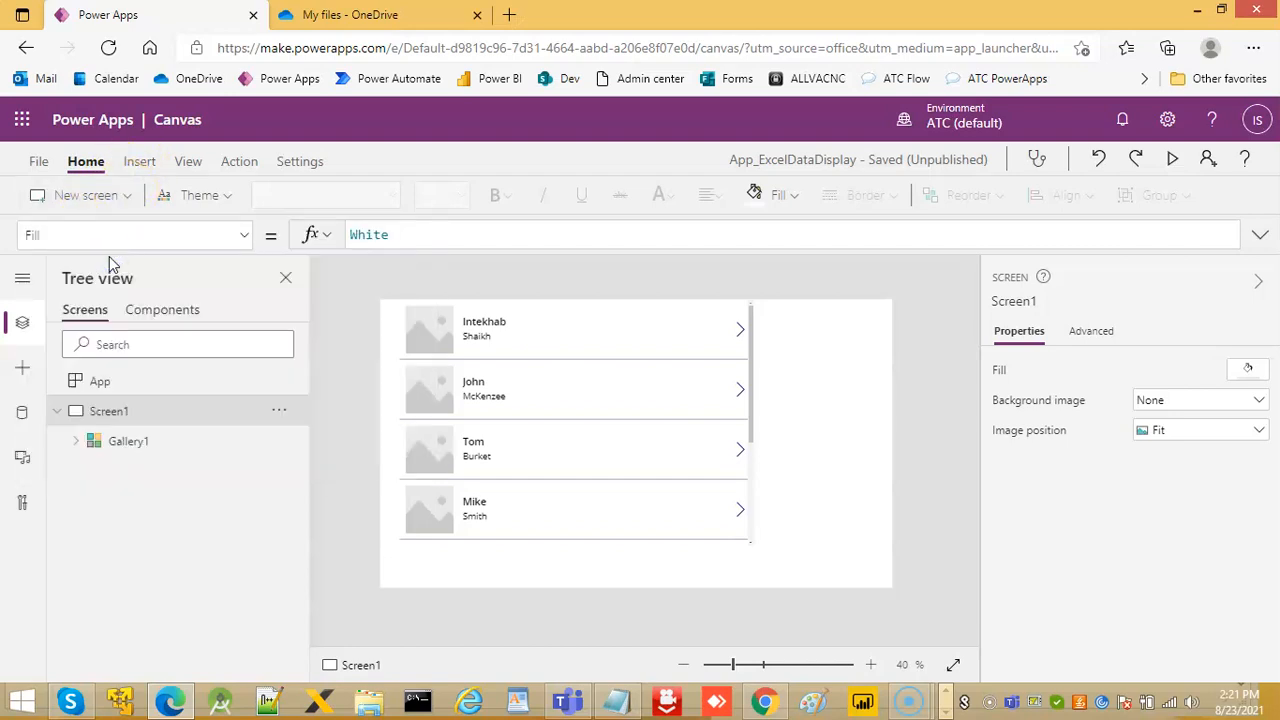
pyautogui.click(84, 196)
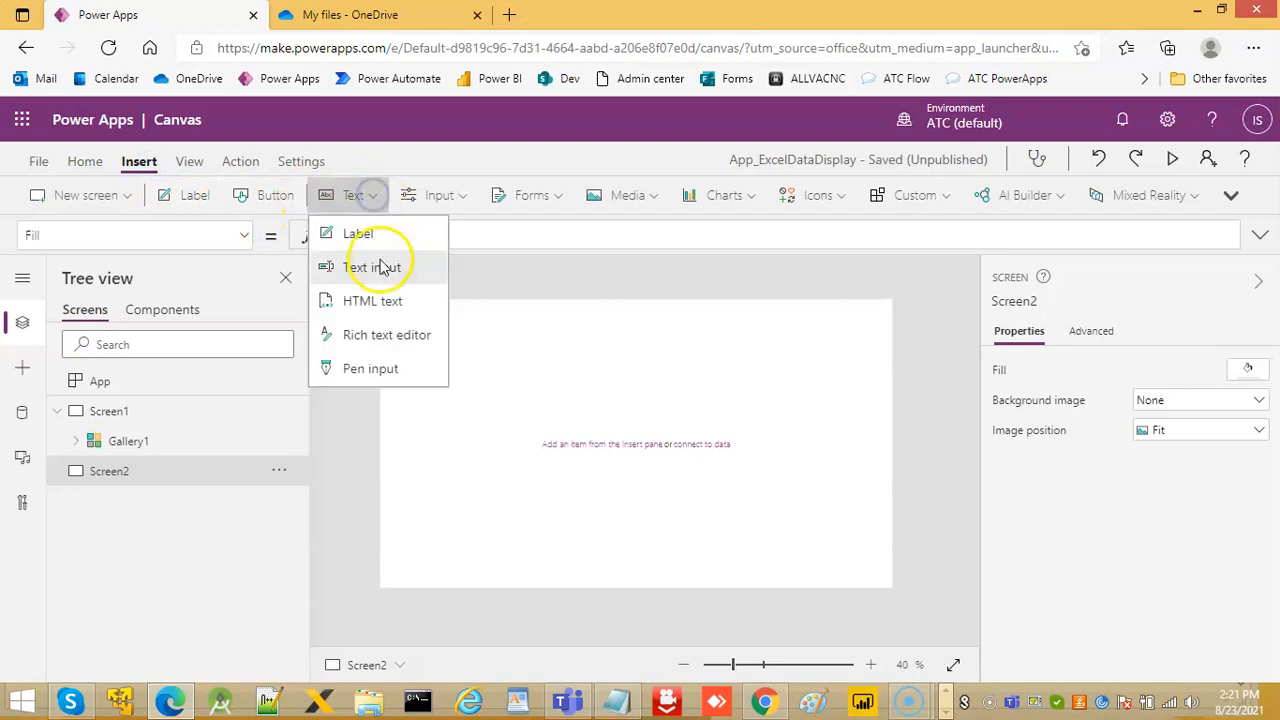
# Step: Insert five text inputs, TextInput1 through TextInput5, stacked in a column on Screen2
pyautogui.click(372, 268)
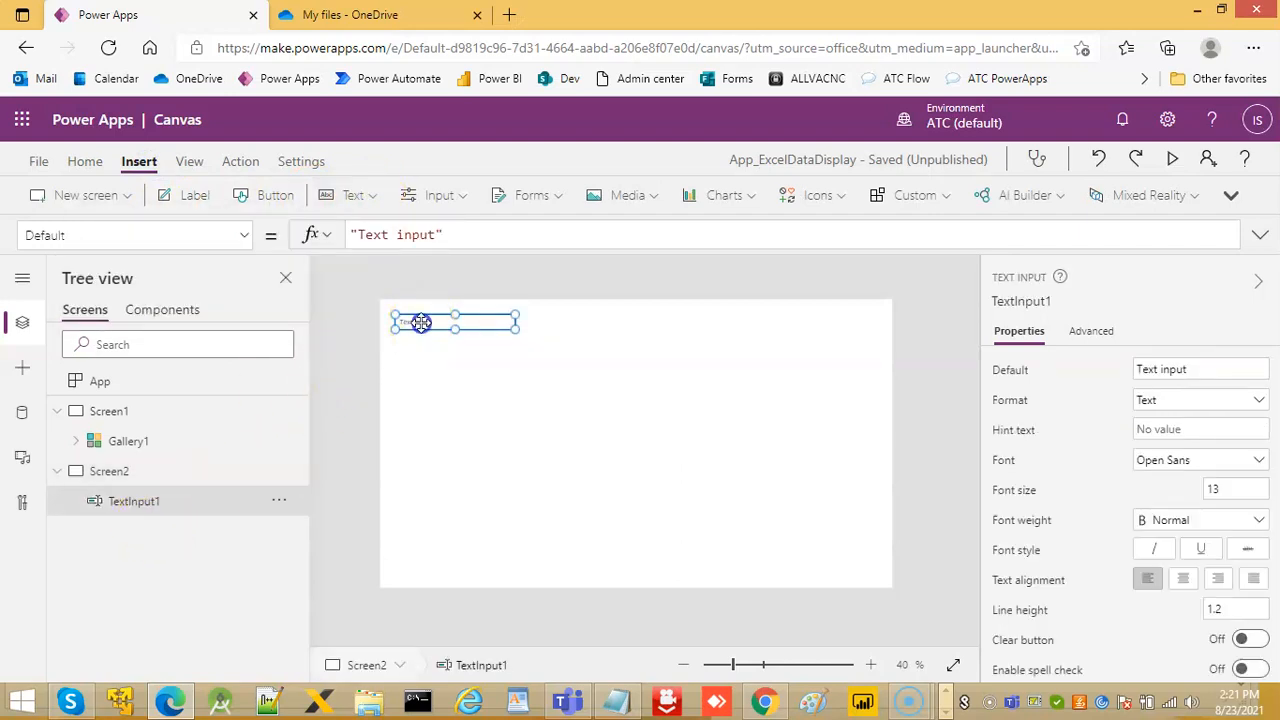
pyautogui.click(356, 196)
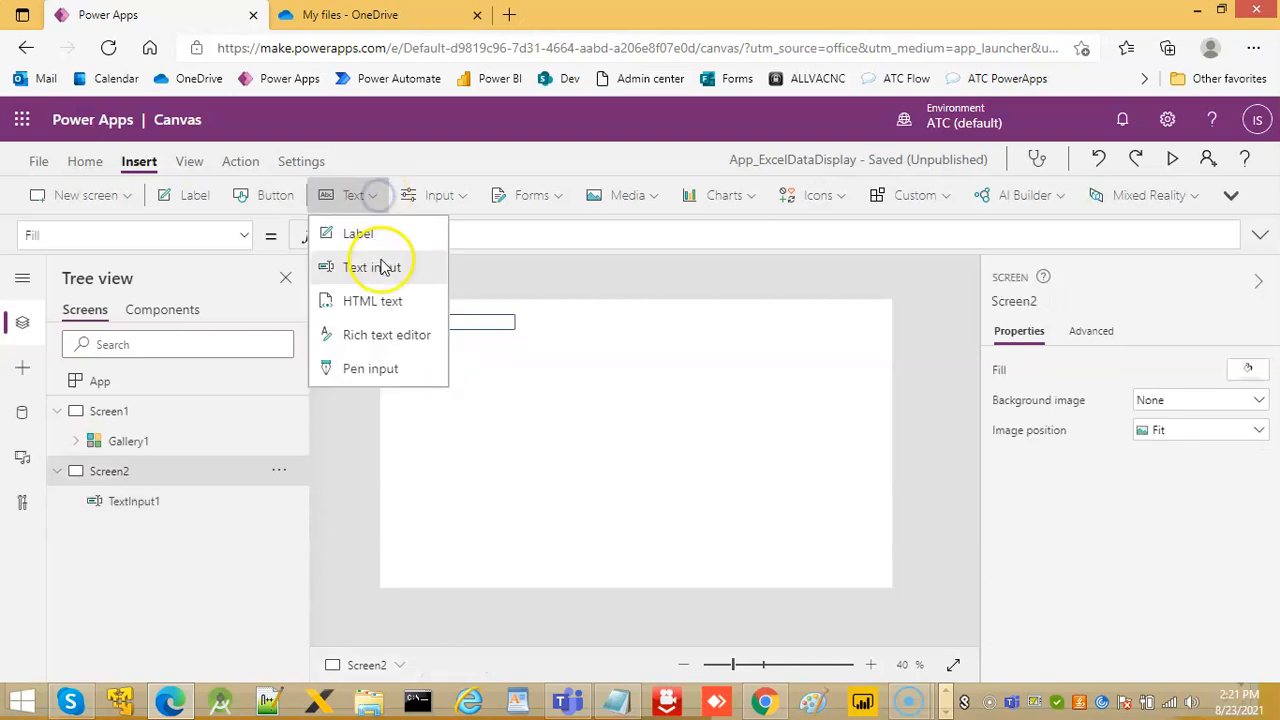
pyautogui.click(372, 268)
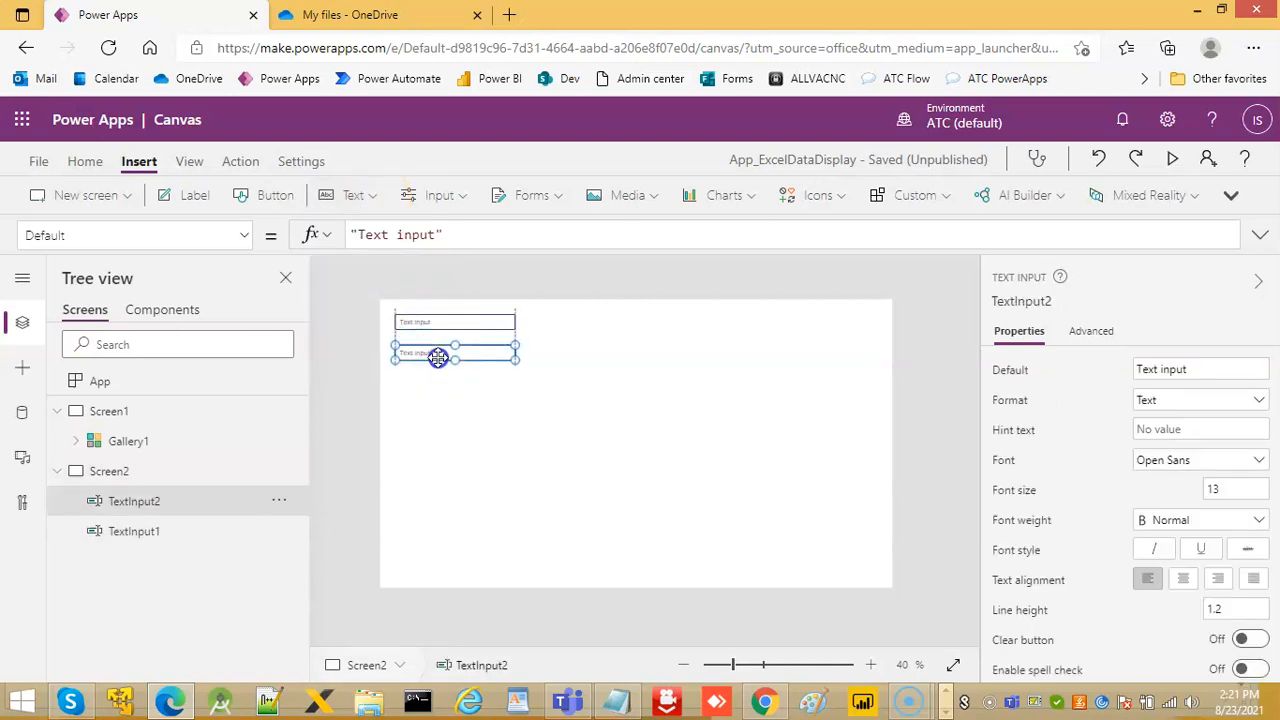
pyautogui.click(352, 196)
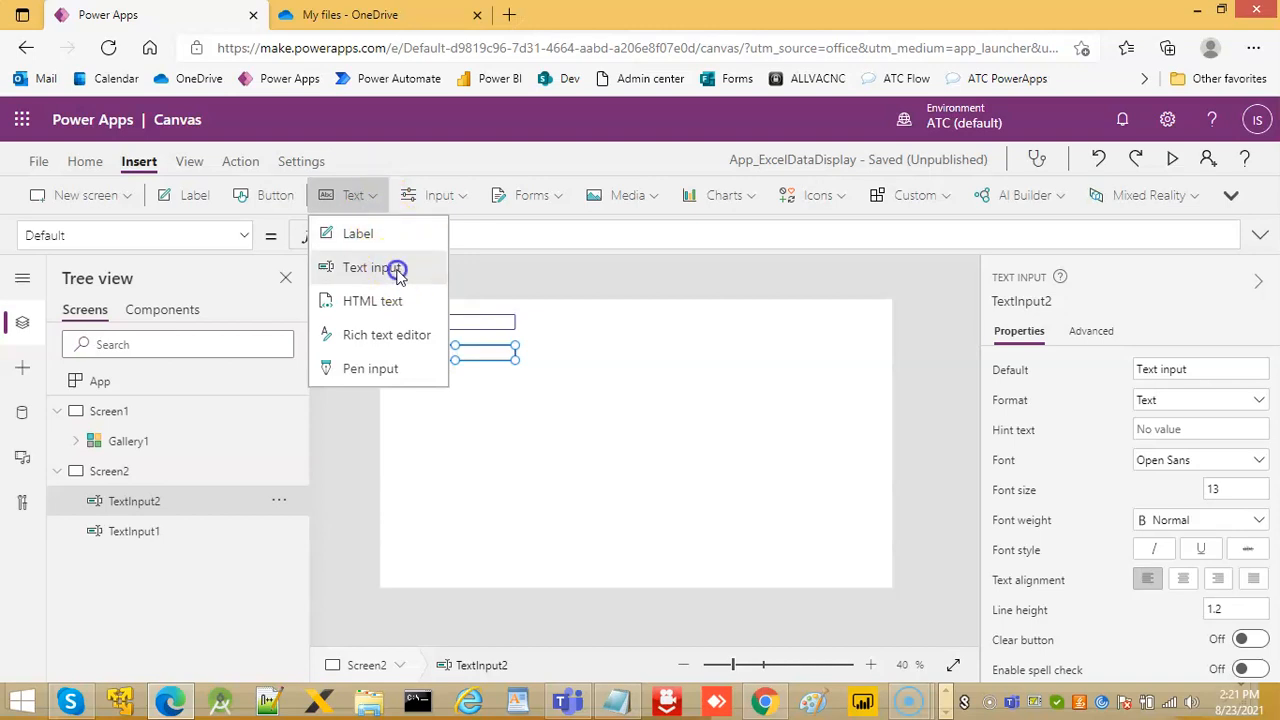
pyautogui.click(372, 268)
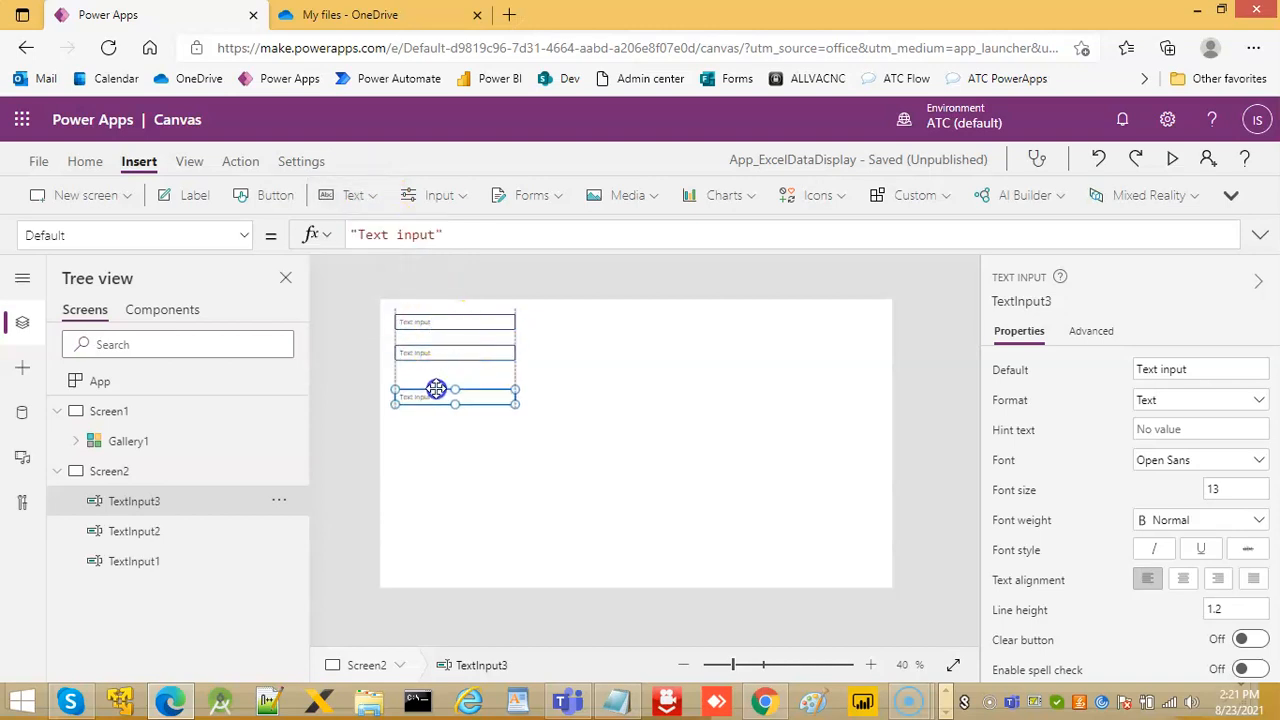
pyautogui.moveTo(354, 196)
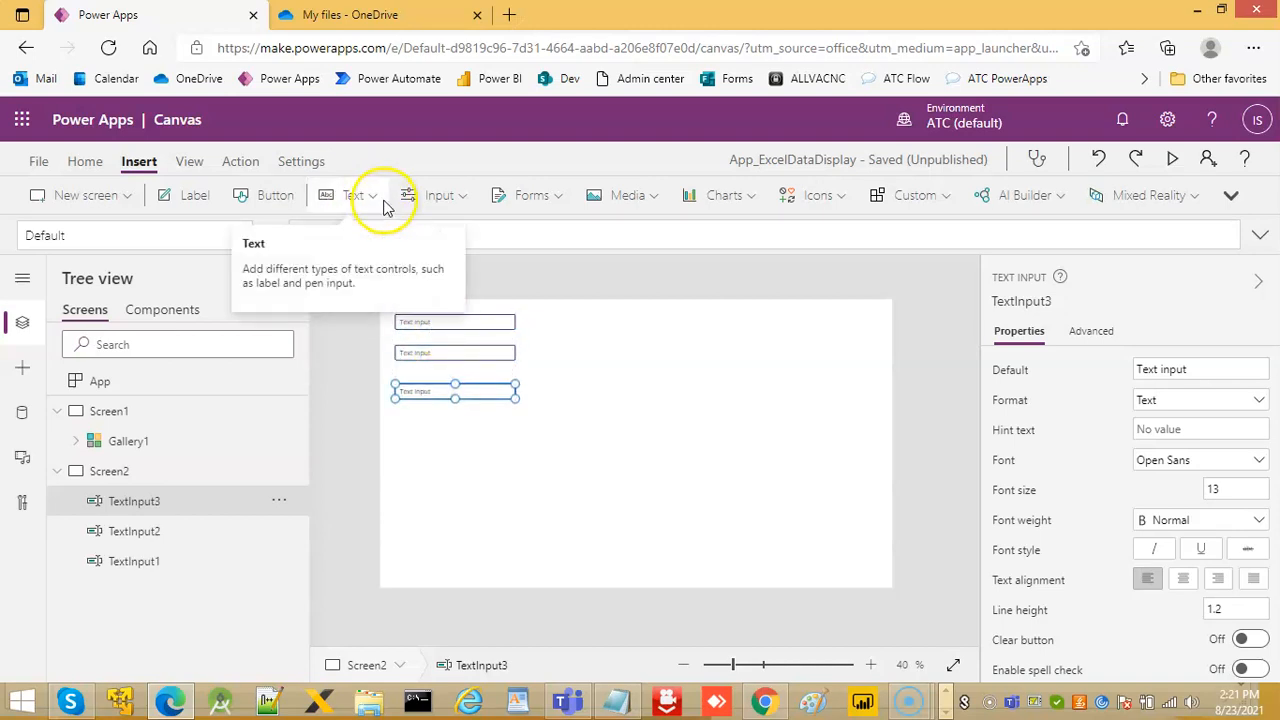
pyautogui.click(352, 196)
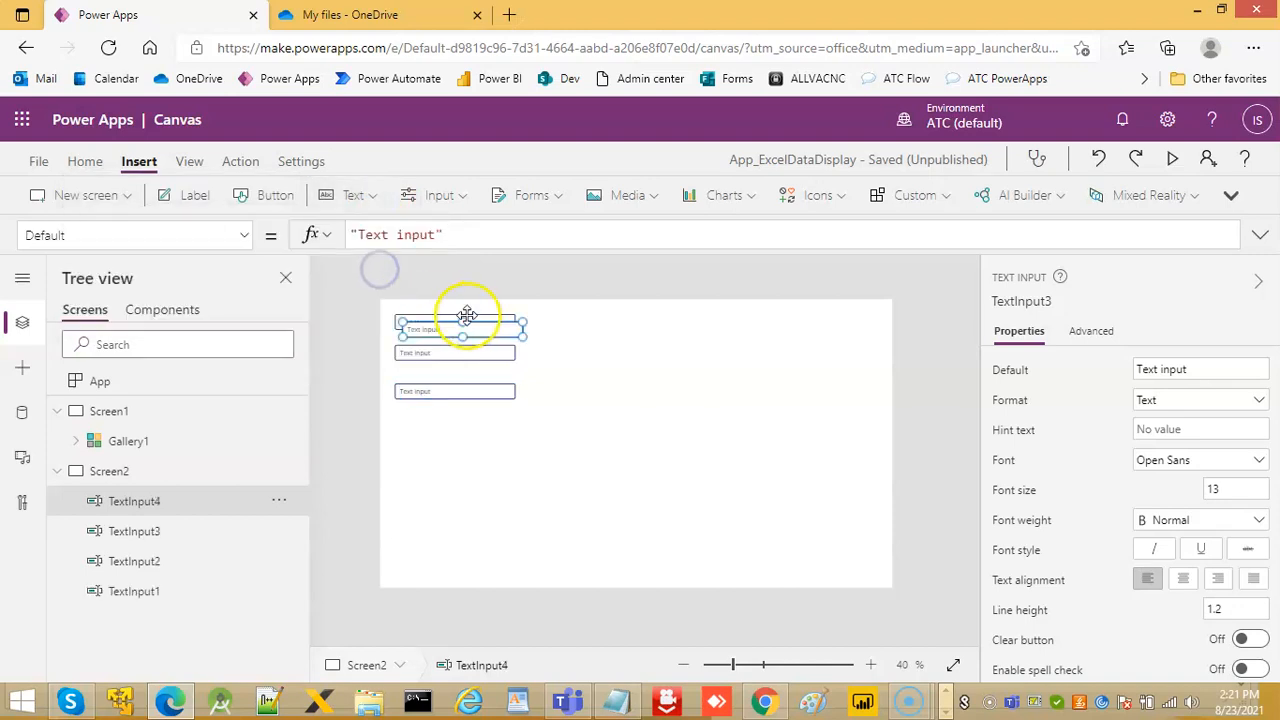
pyautogui.moveTo(464, 320); pyautogui.dragTo(456, 434)
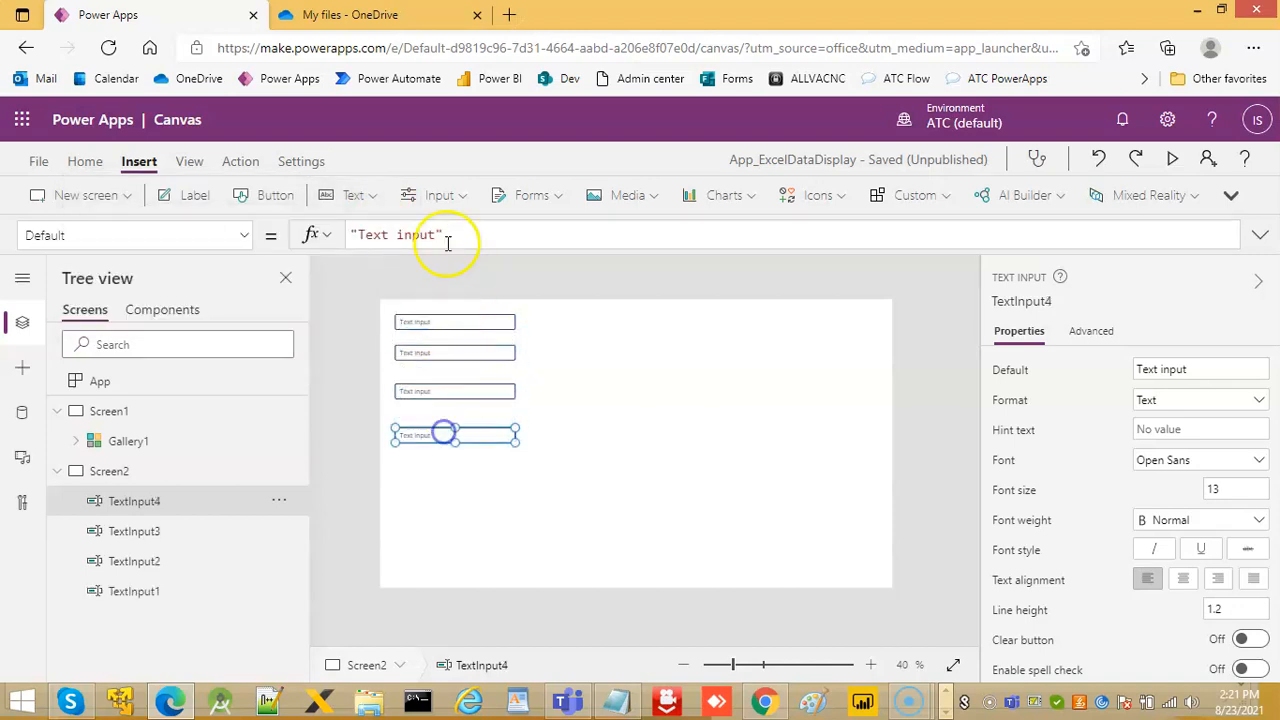
pyautogui.click(438, 194)
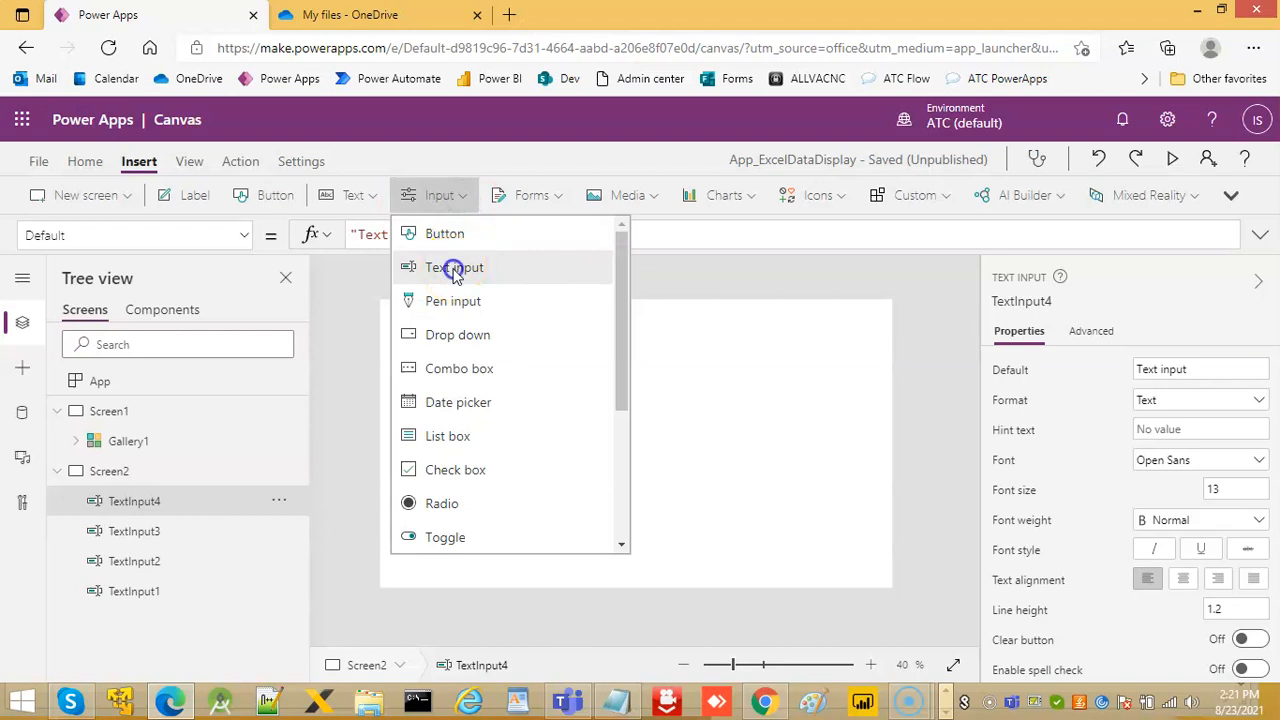
pyautogui.click(454, 268)
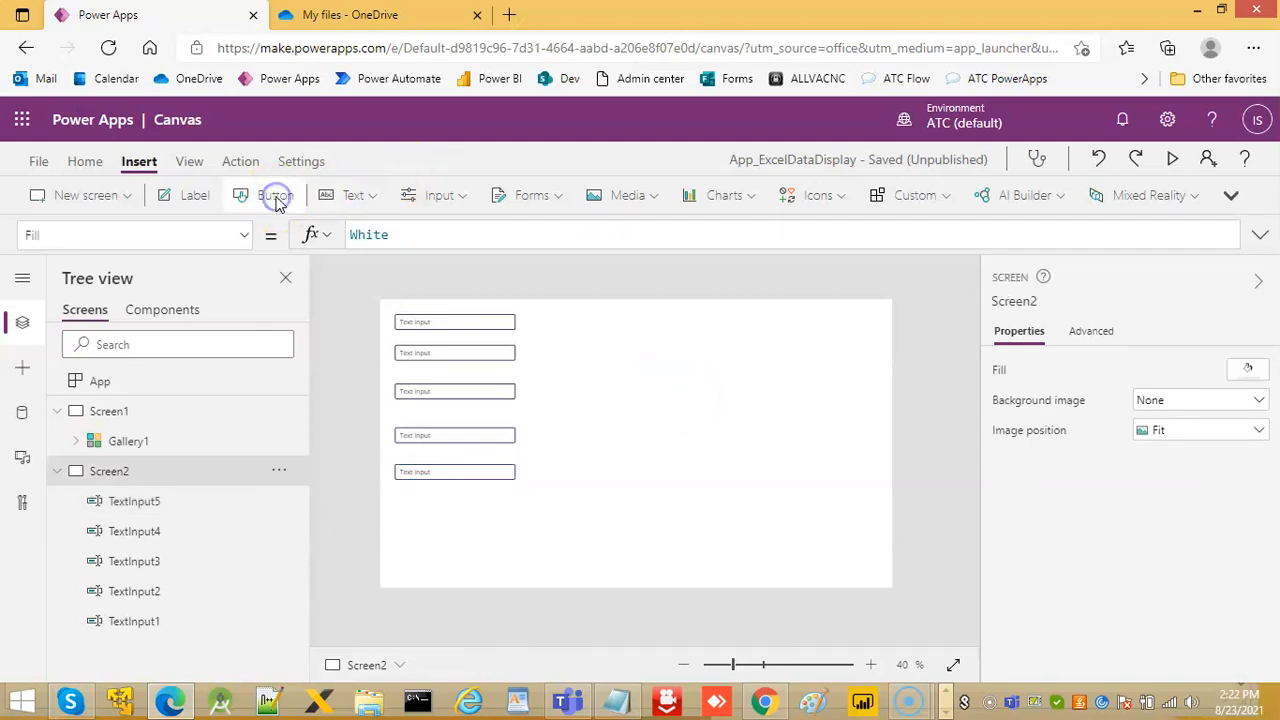
# Step: Insert Button1 beneath the text inputs and reopen the Excel_PowerApps1 workbook
pyautogui.click(276, 196)
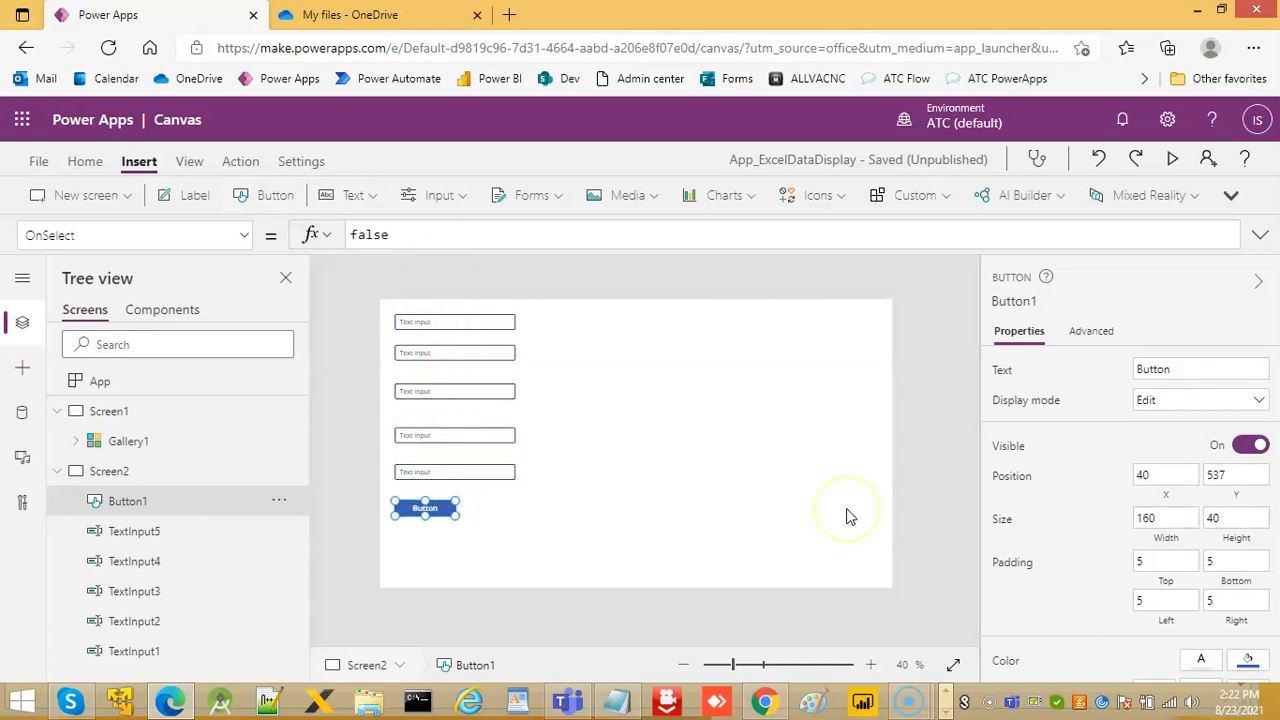
pyautogui.moveTo(848, 516)
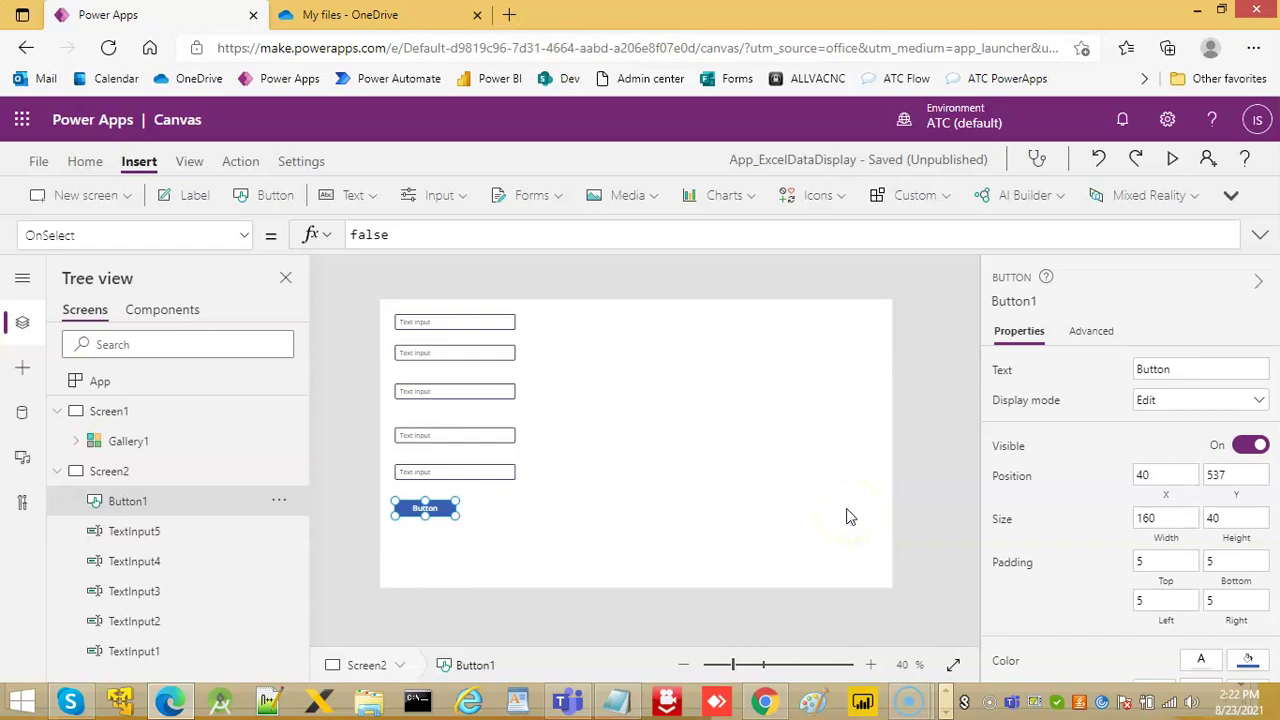
pyautogui.moveTo(836, 504)
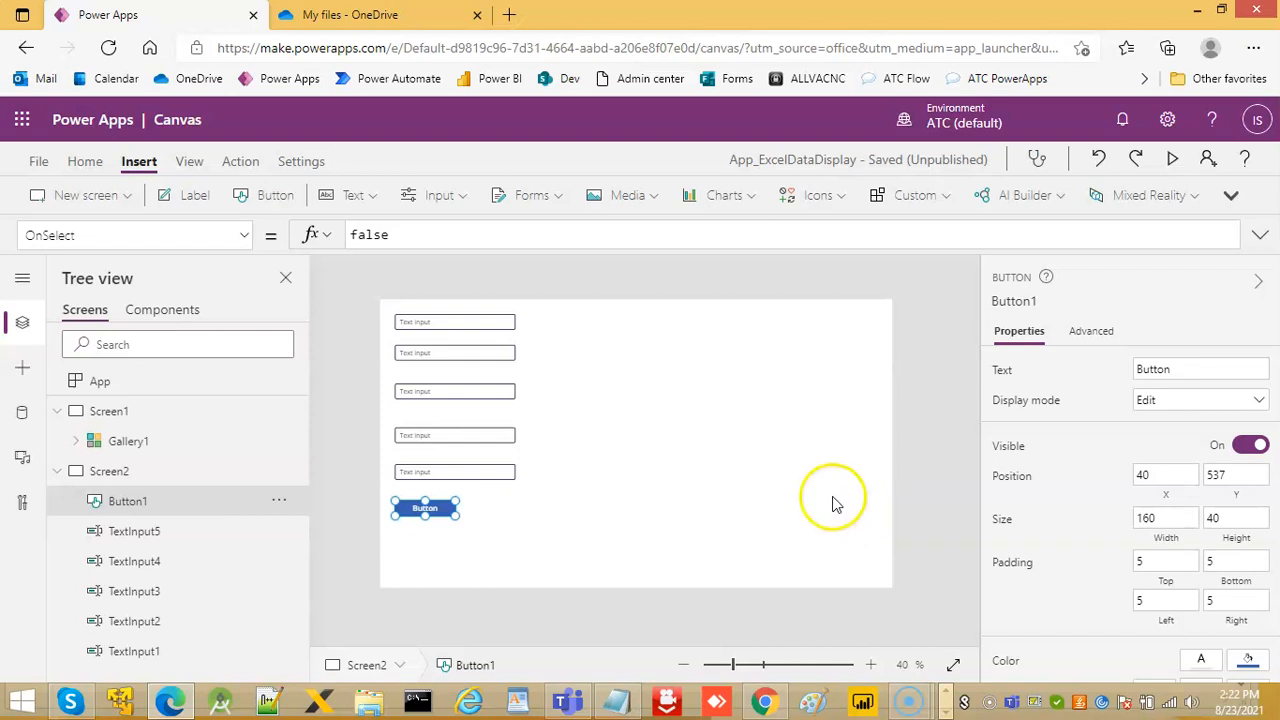
pyautogui.click(376, 14)
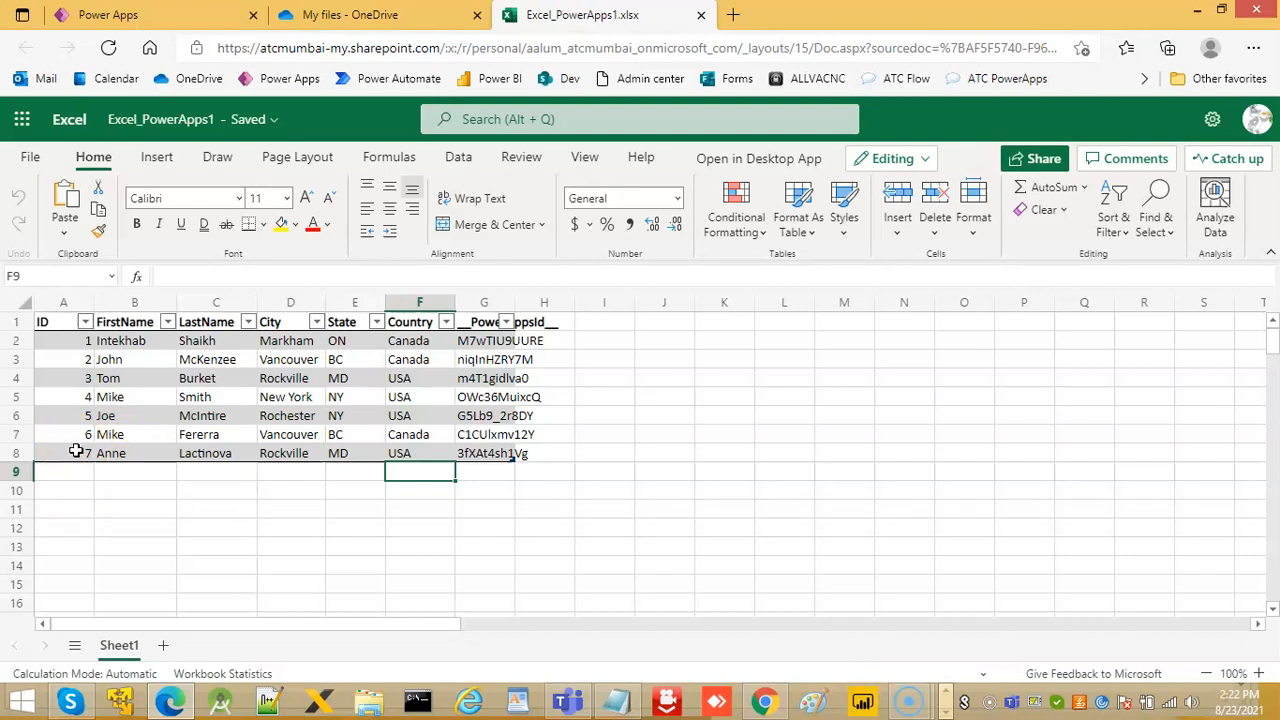
pyautogui.moveTo(122, 420)
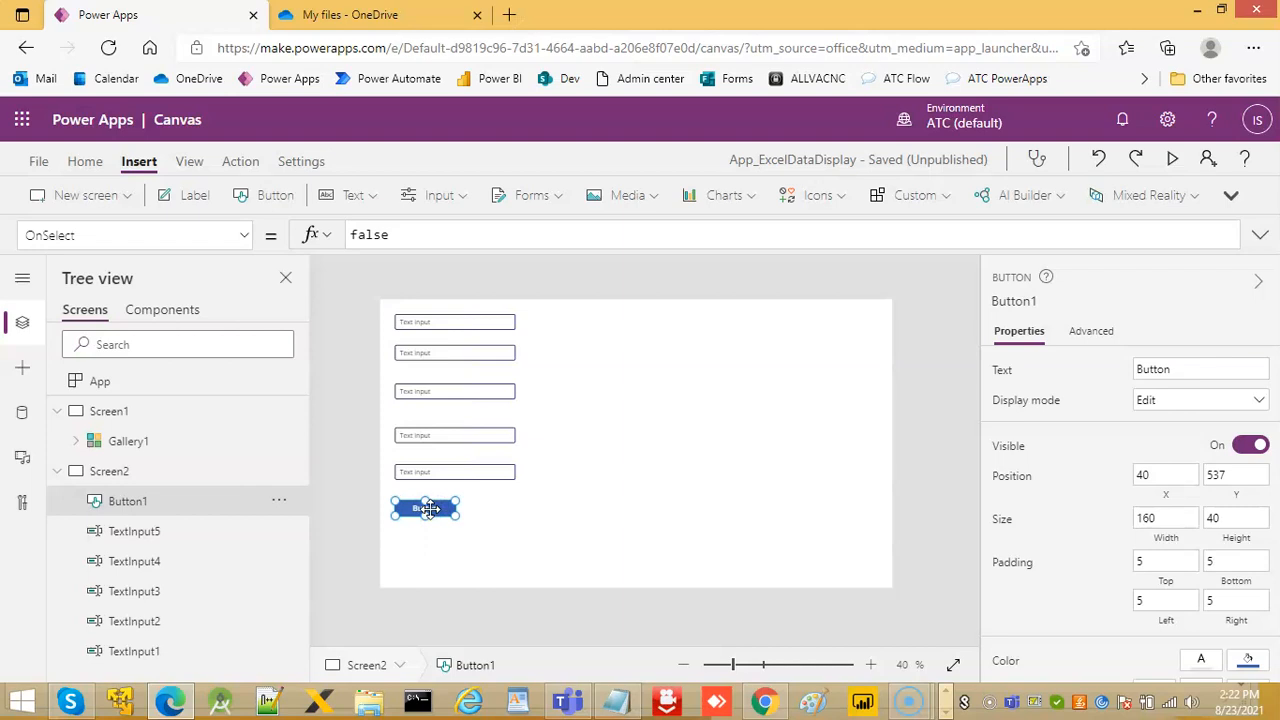
# Step: Enter Set(varNextID, Value(Last(Table1).ID)+1); as the button's OnSelect action
pyautogui.click(1260, 236)
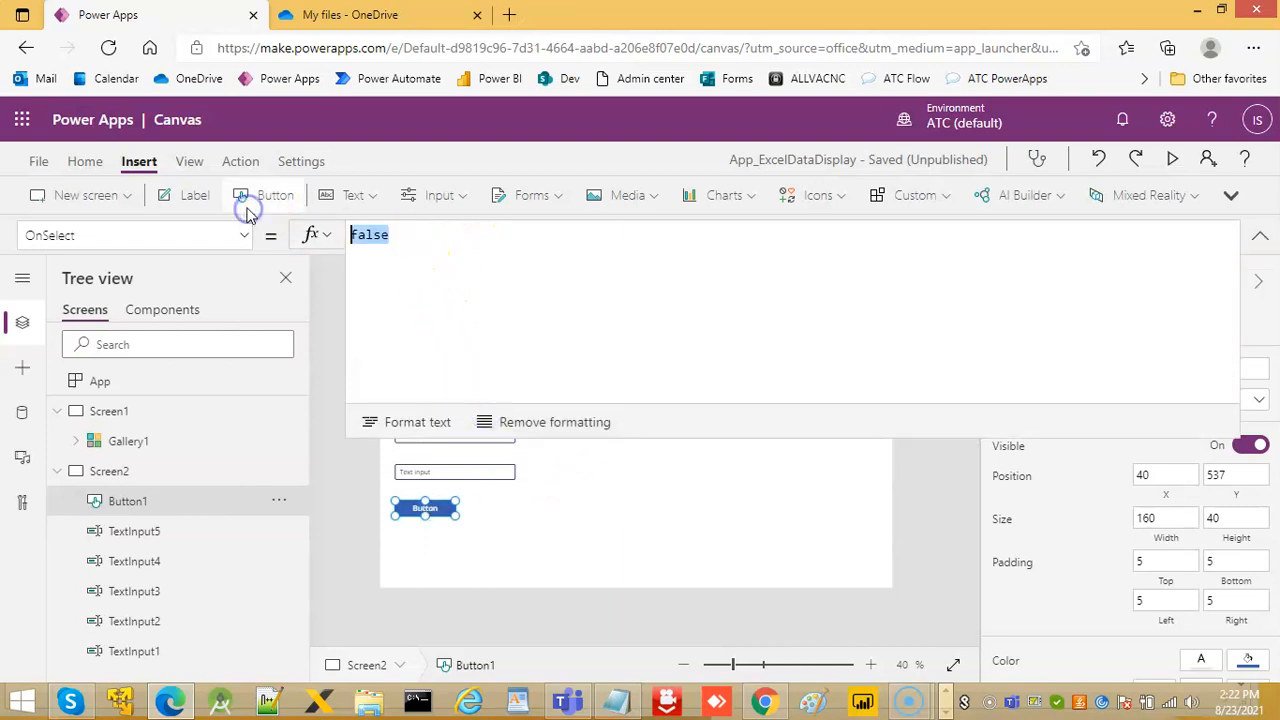
pyautogui.write('Set')
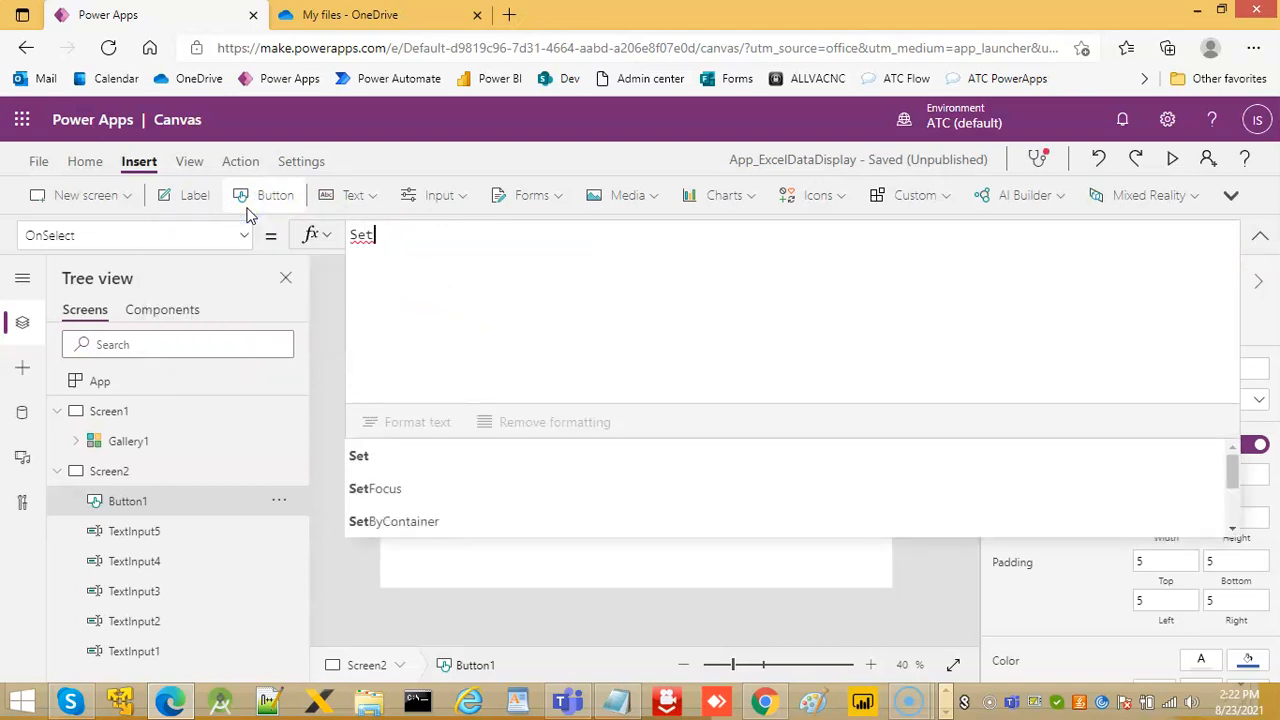
pyautogui.write('(')
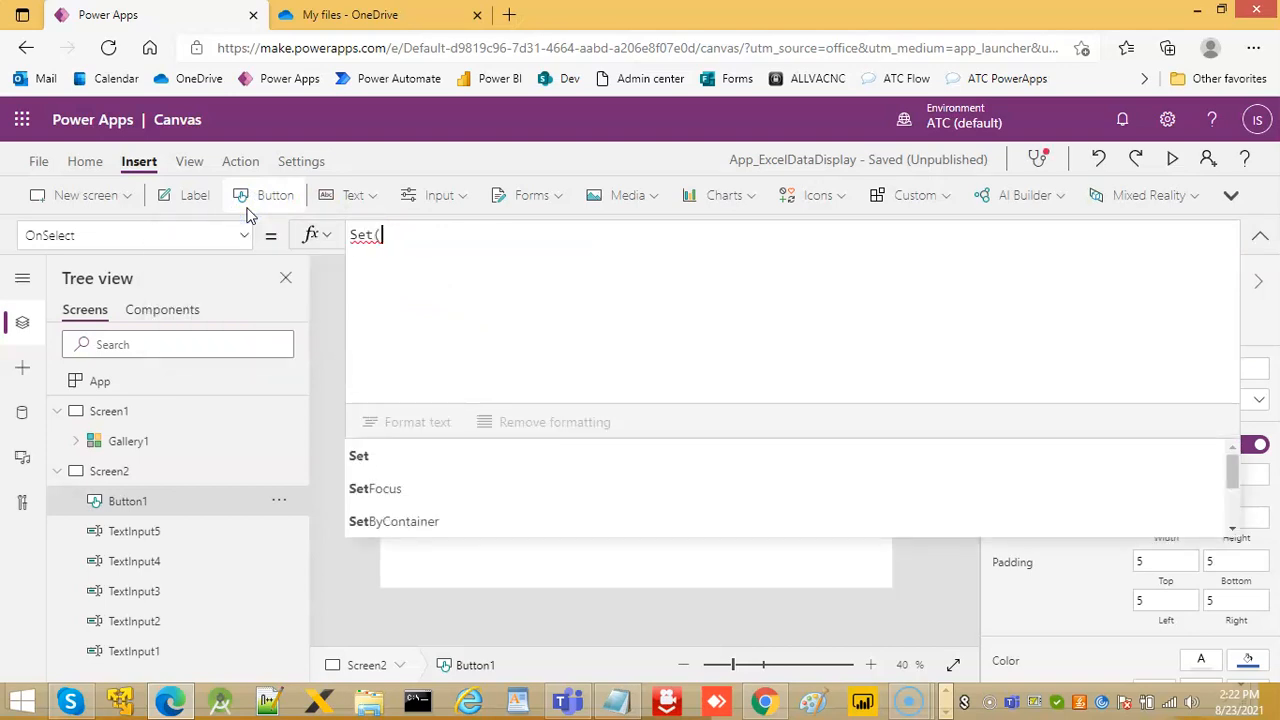
pyautogui.write('var')
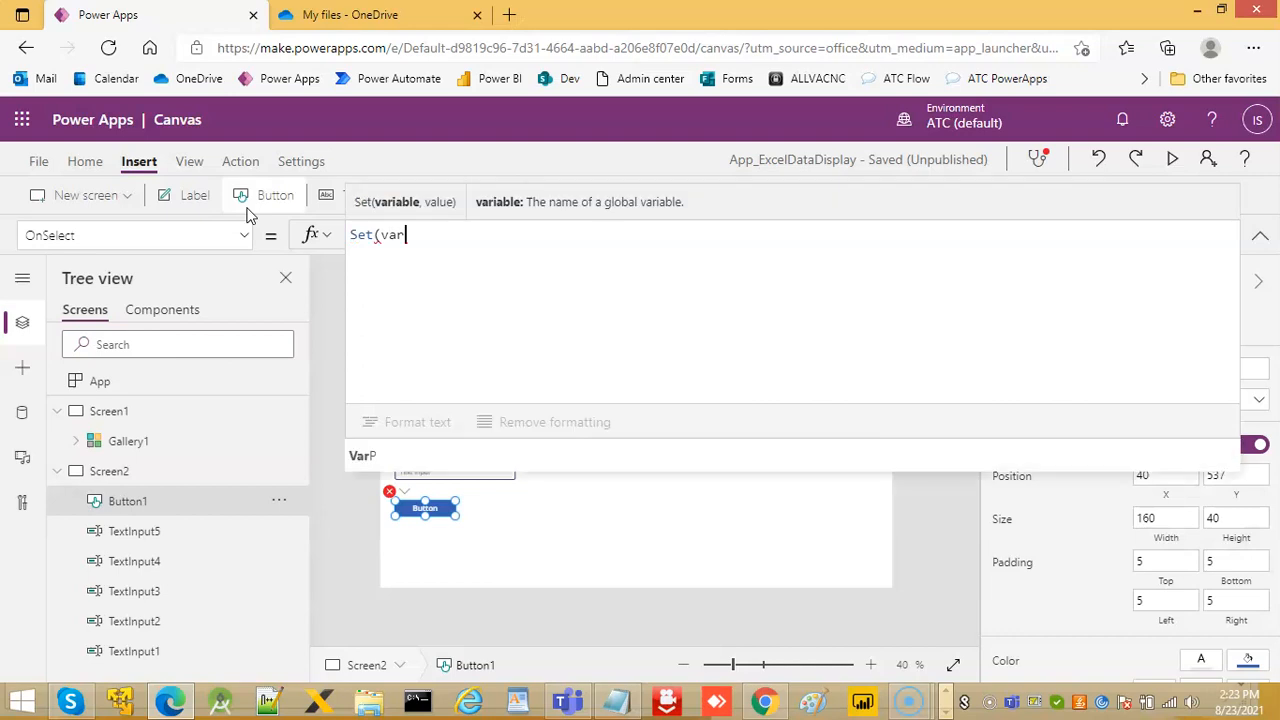
pyautogui.write('NextID')
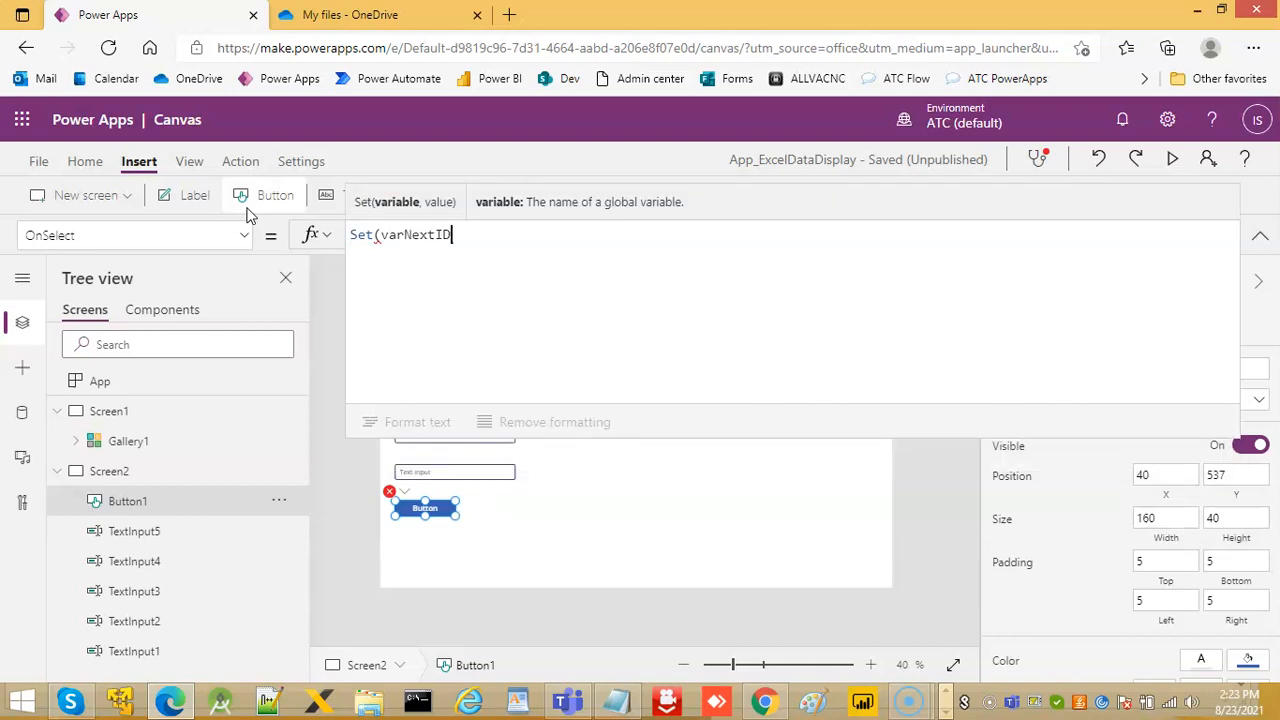
pyautogui.write(',')
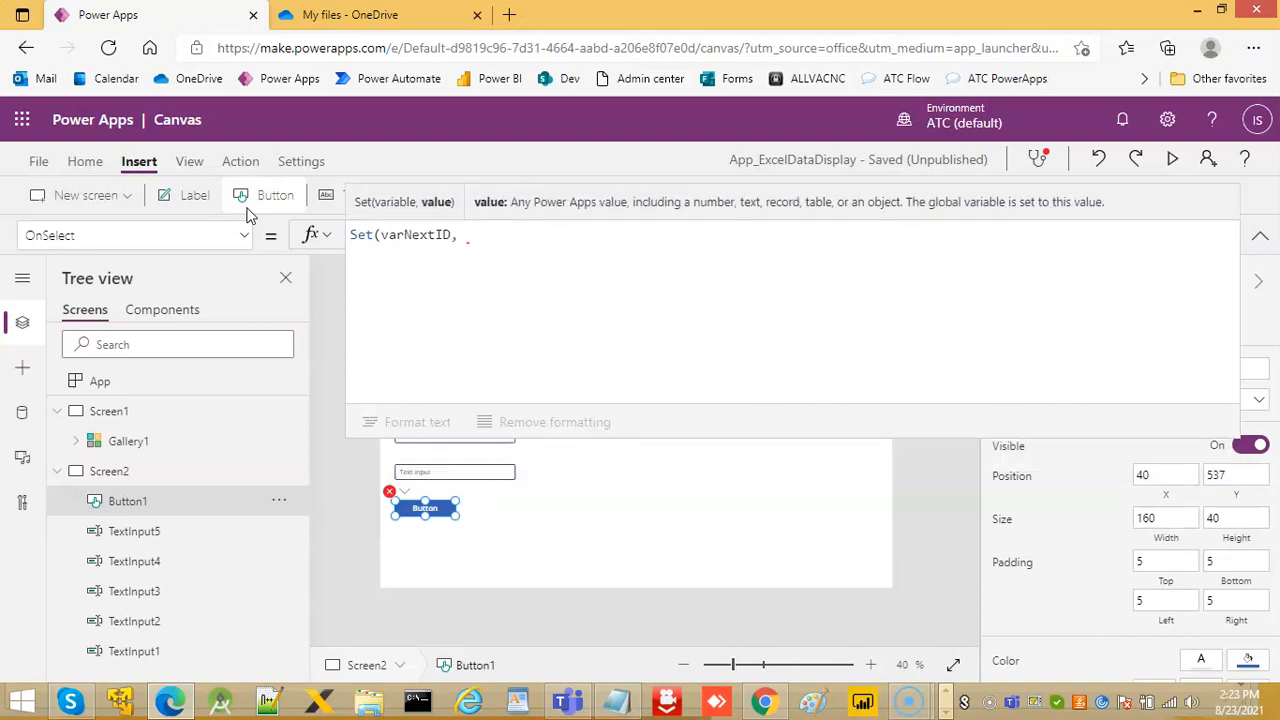
pyautogui.write('Value(')
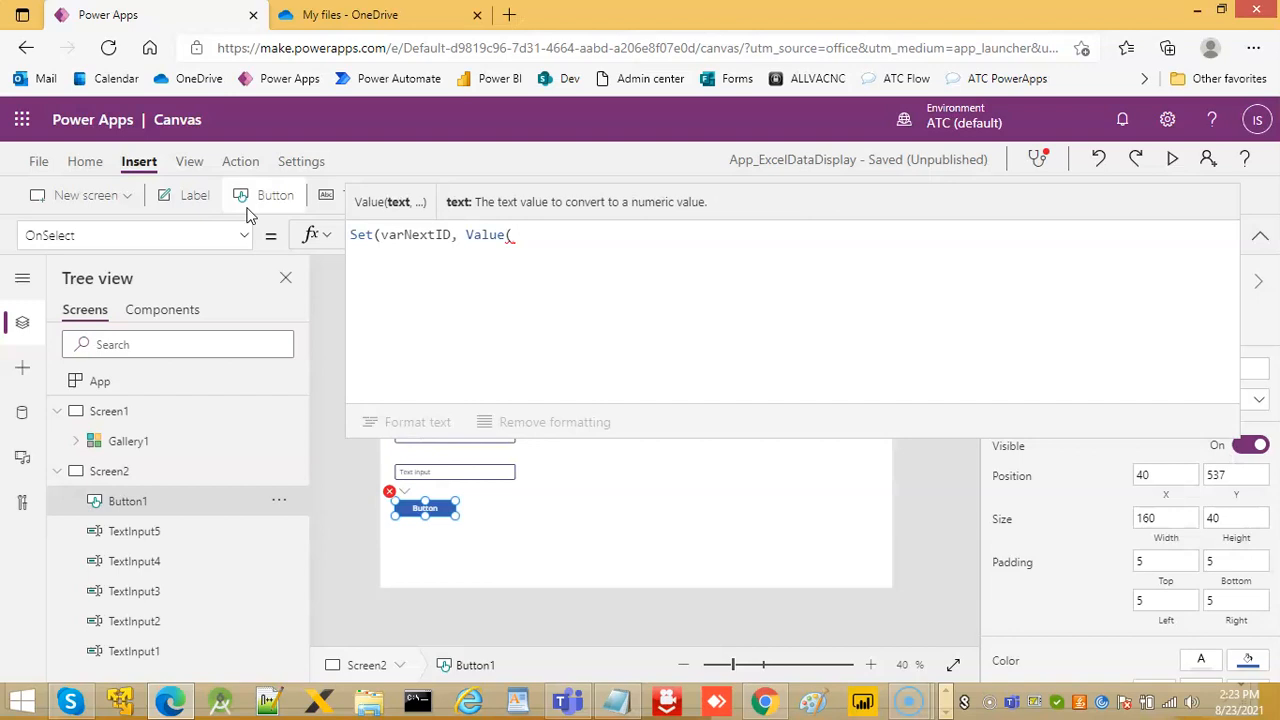
pyautogui.write('Last')
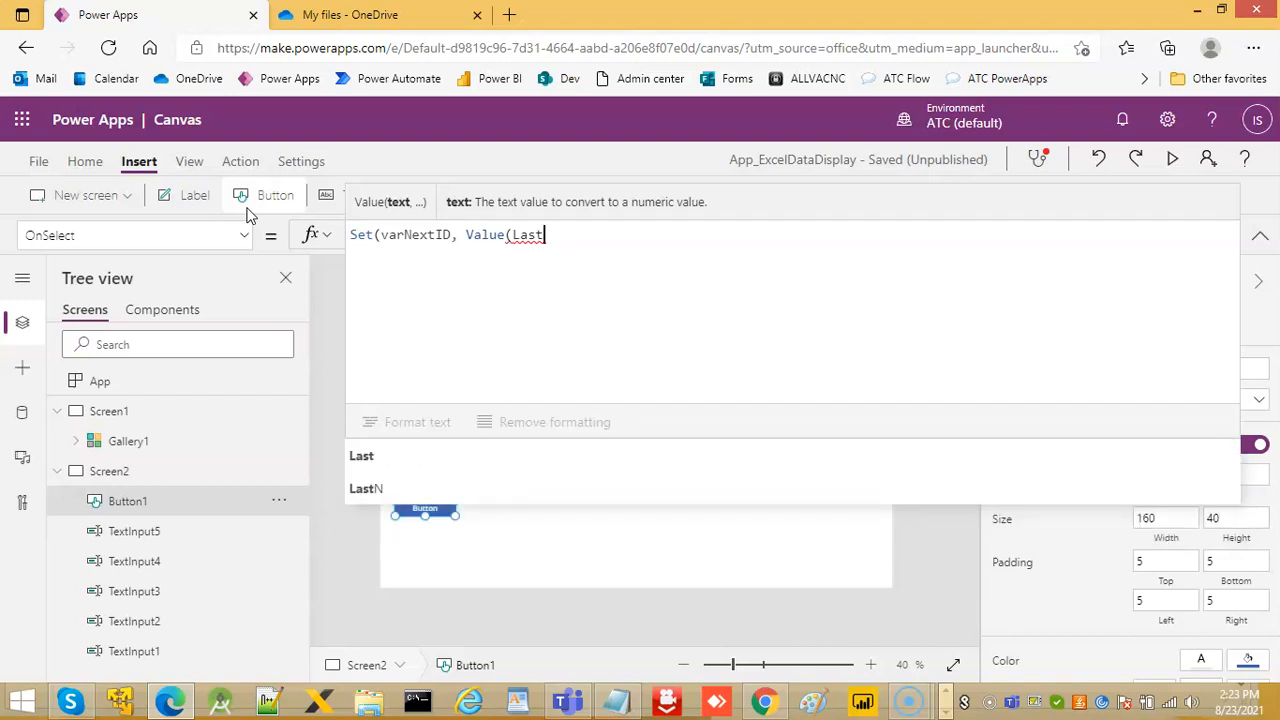
pyautogui.write('(Table1')
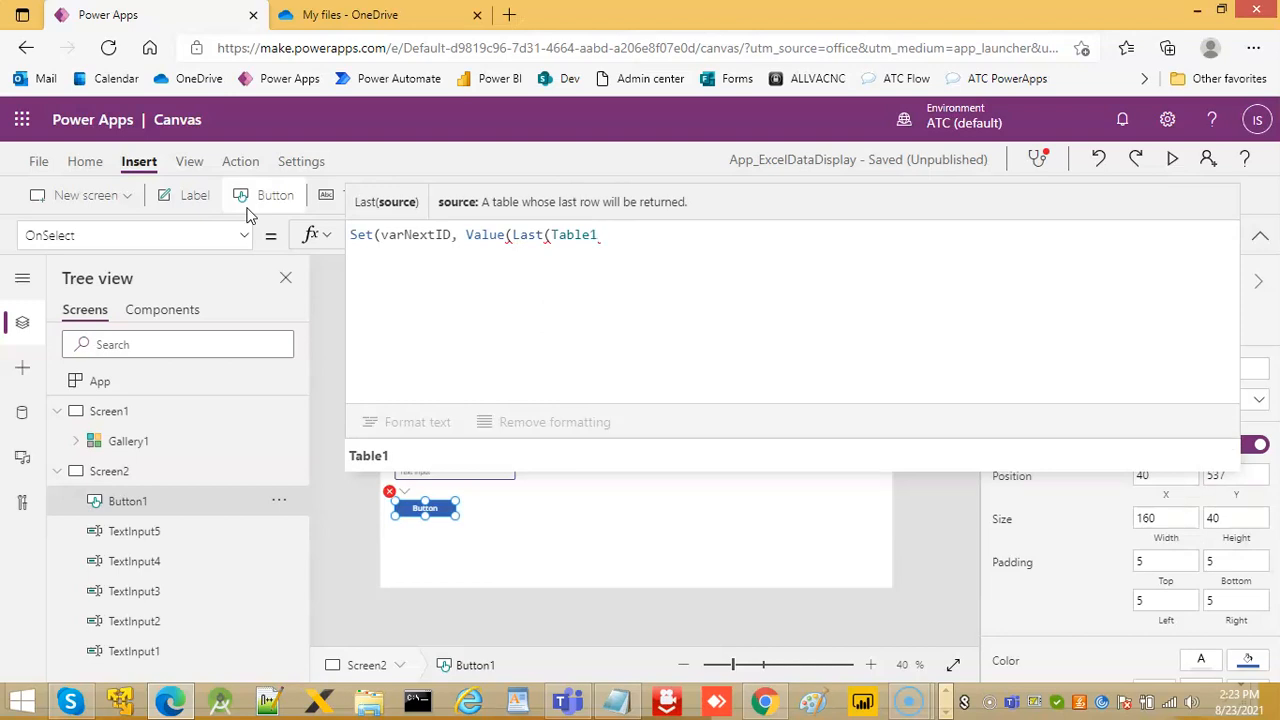
pyautogui.write('))')
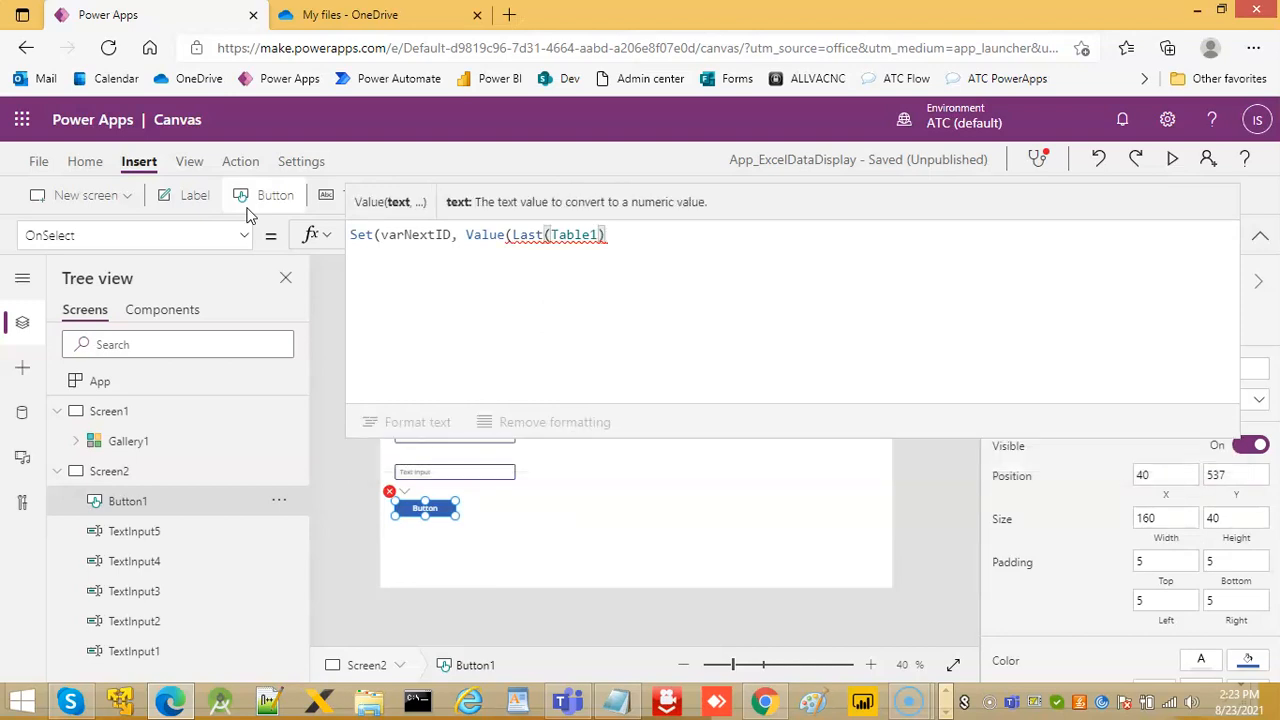
pyautogui.write('.ID')
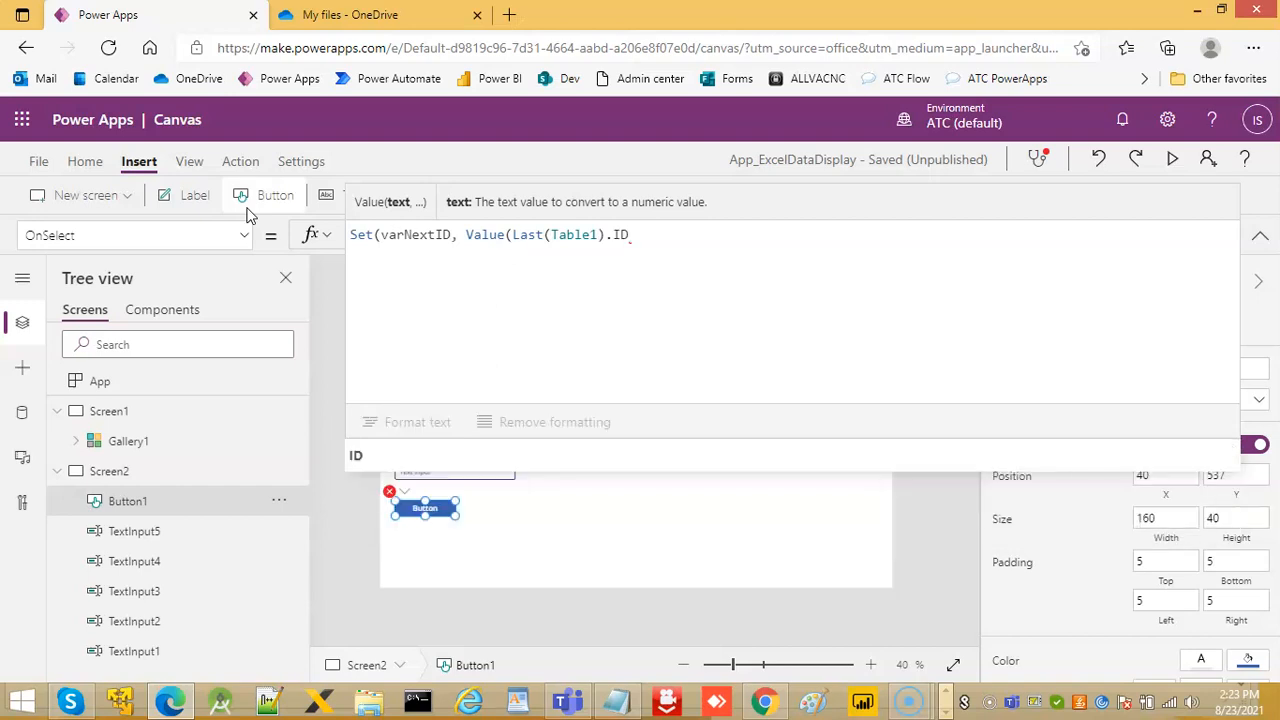
pyautogui.write(')')
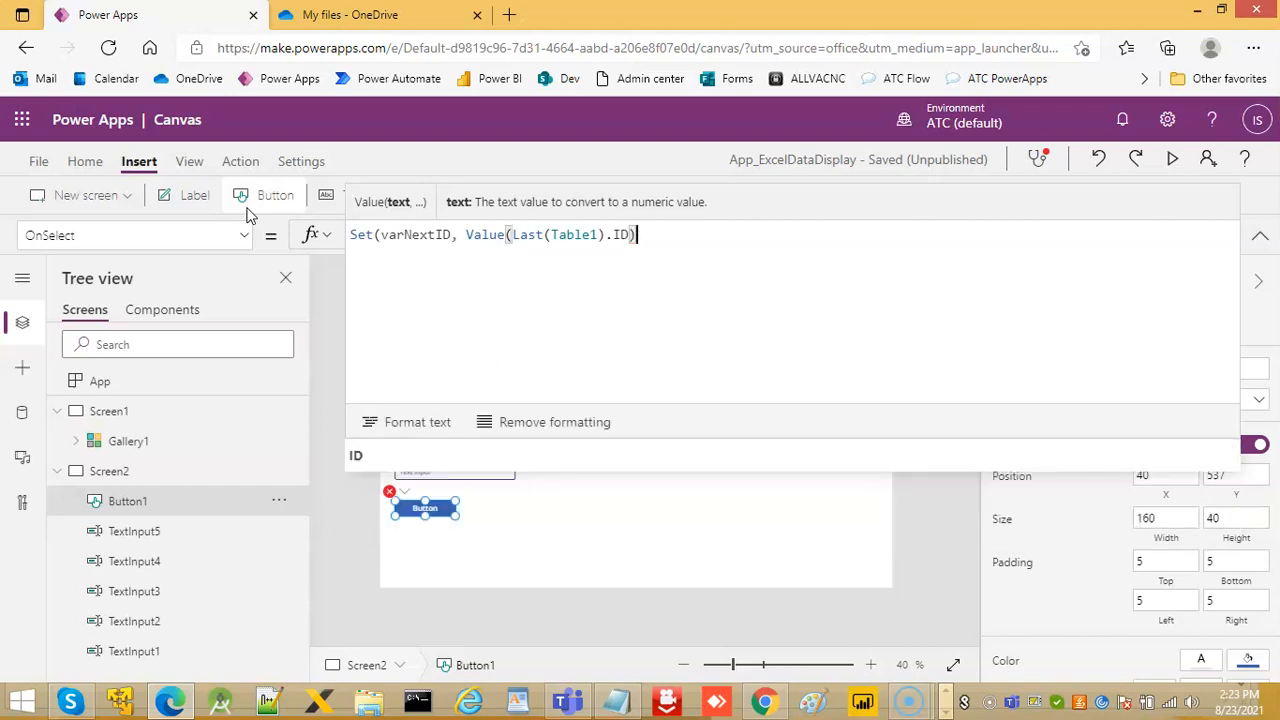
pyautogui.write('+1')
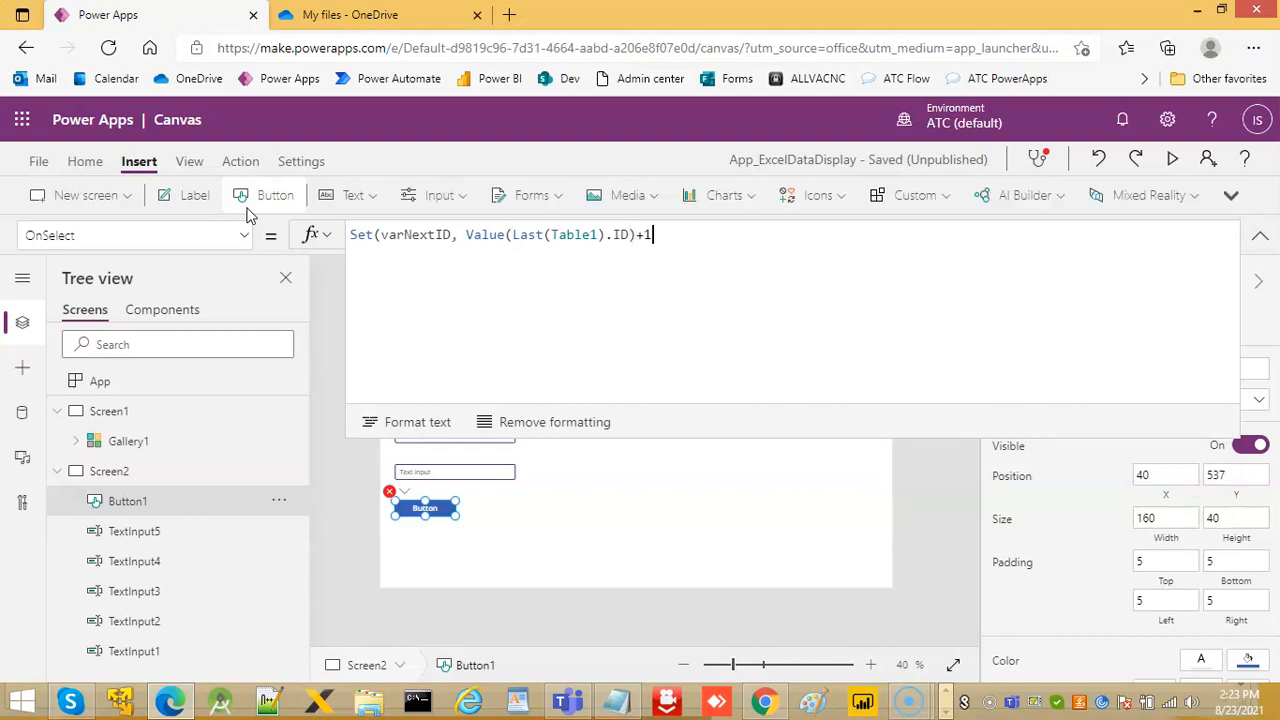
pyautogui.write(')')
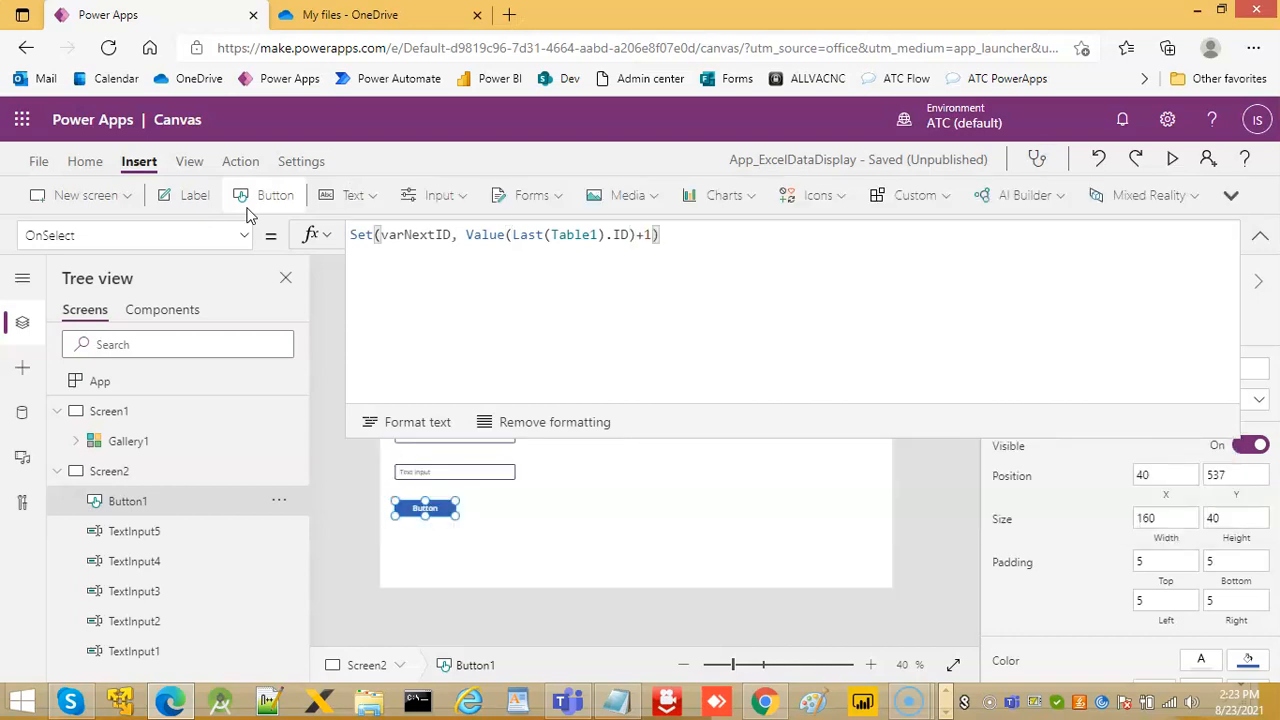
pyautogui.write(';')
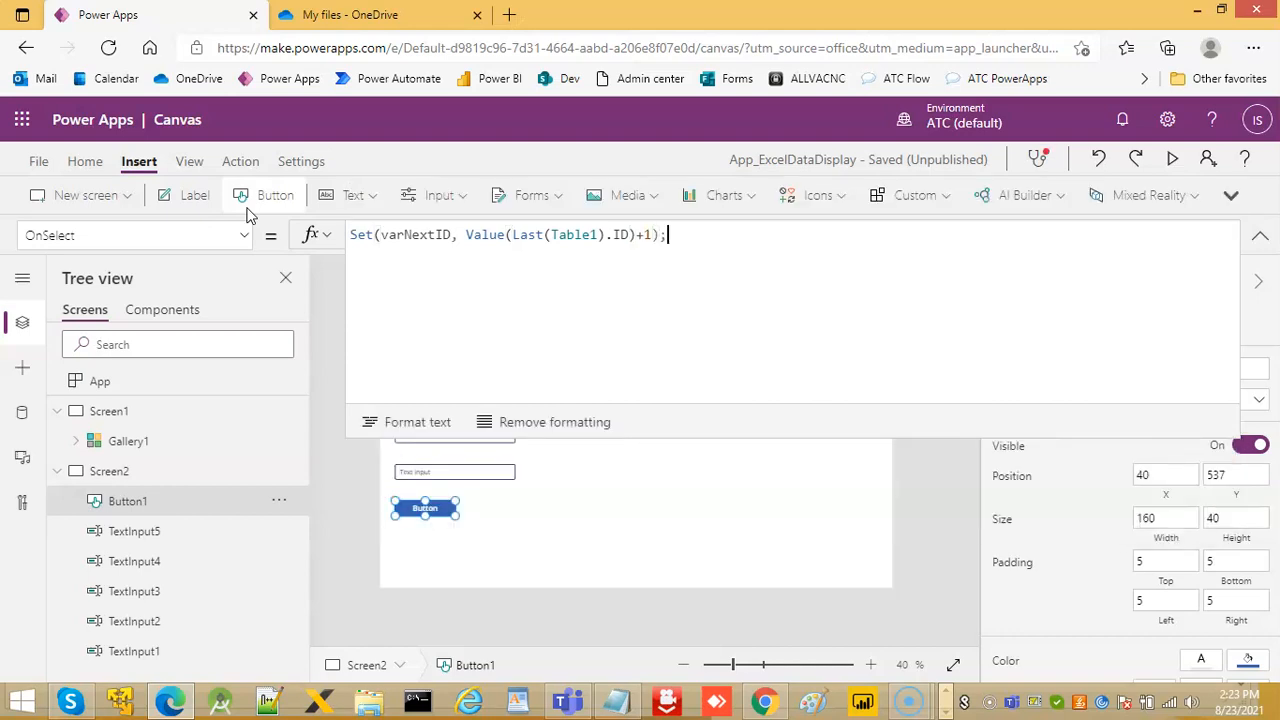
pyautogui.press('Return')
pyautogui.write('Patch')
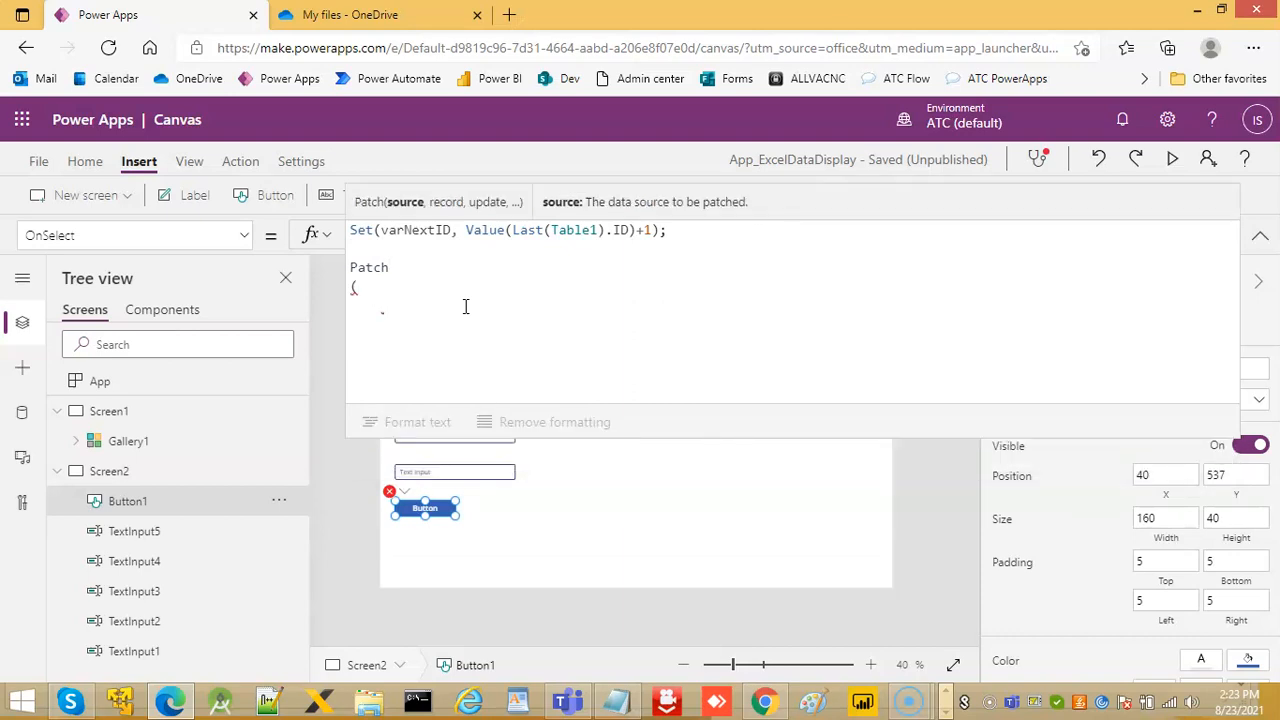
# Step: Begin Patch(Table1, {...}) with ID set to varNextID in the record
pyautogui.write('Table1')
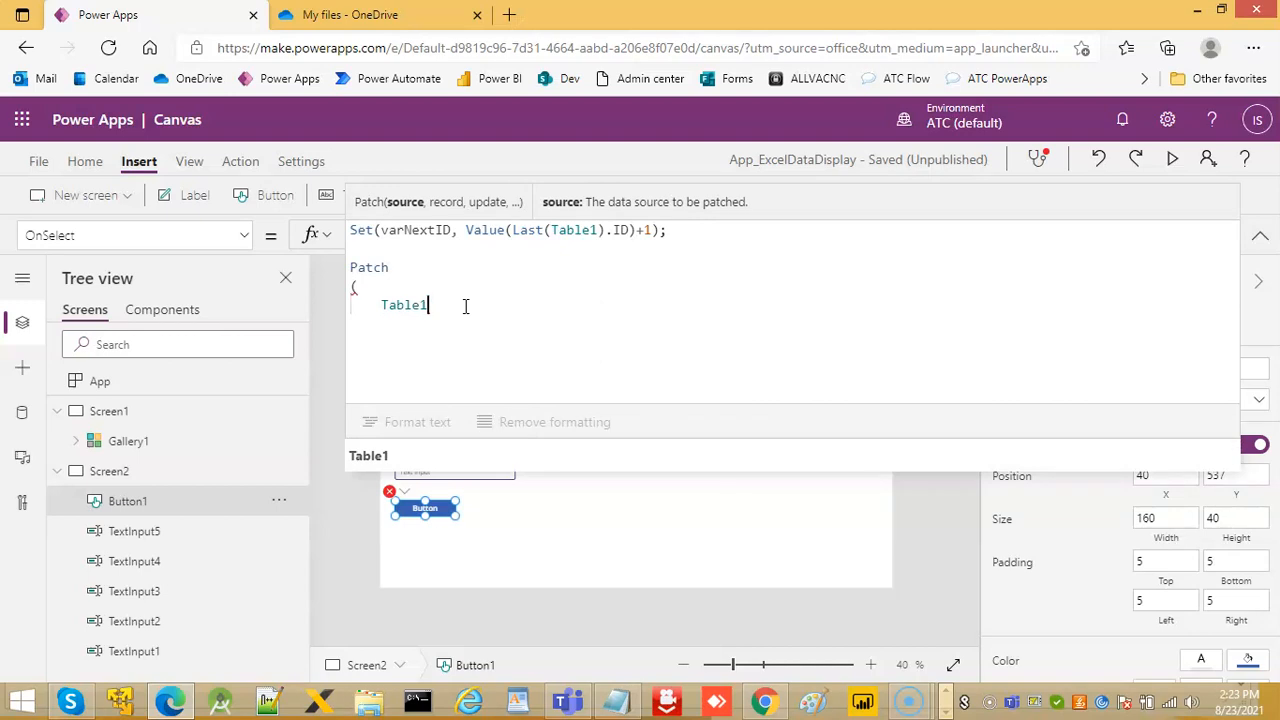
pyautogui.write(',')
pyautogui.write('{')
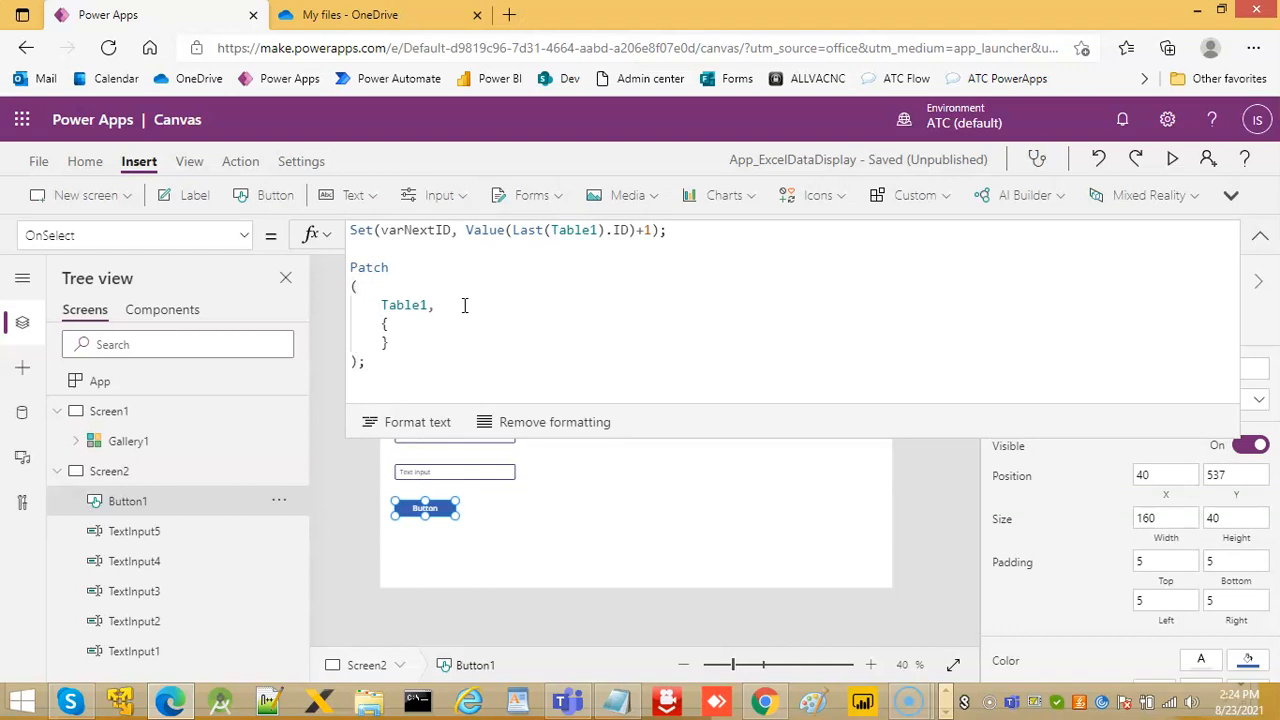
pyautogui.click(412, 344)
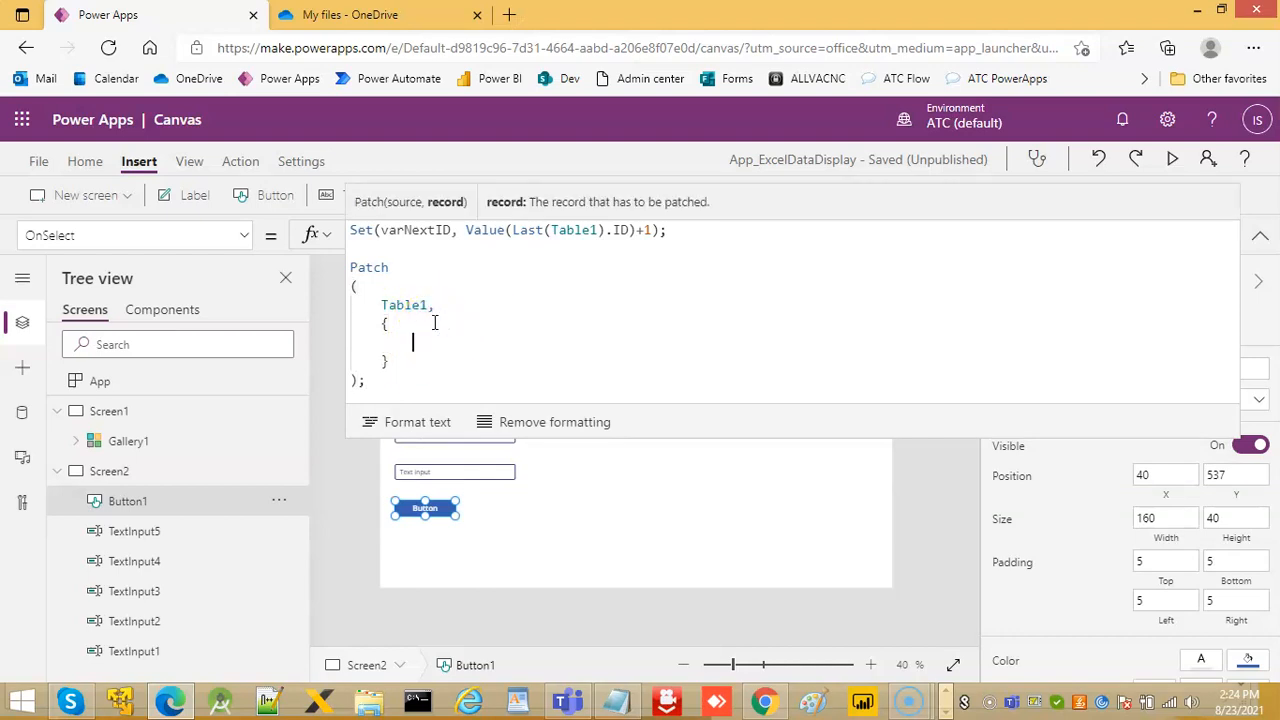
pyautogui.write('ID:')
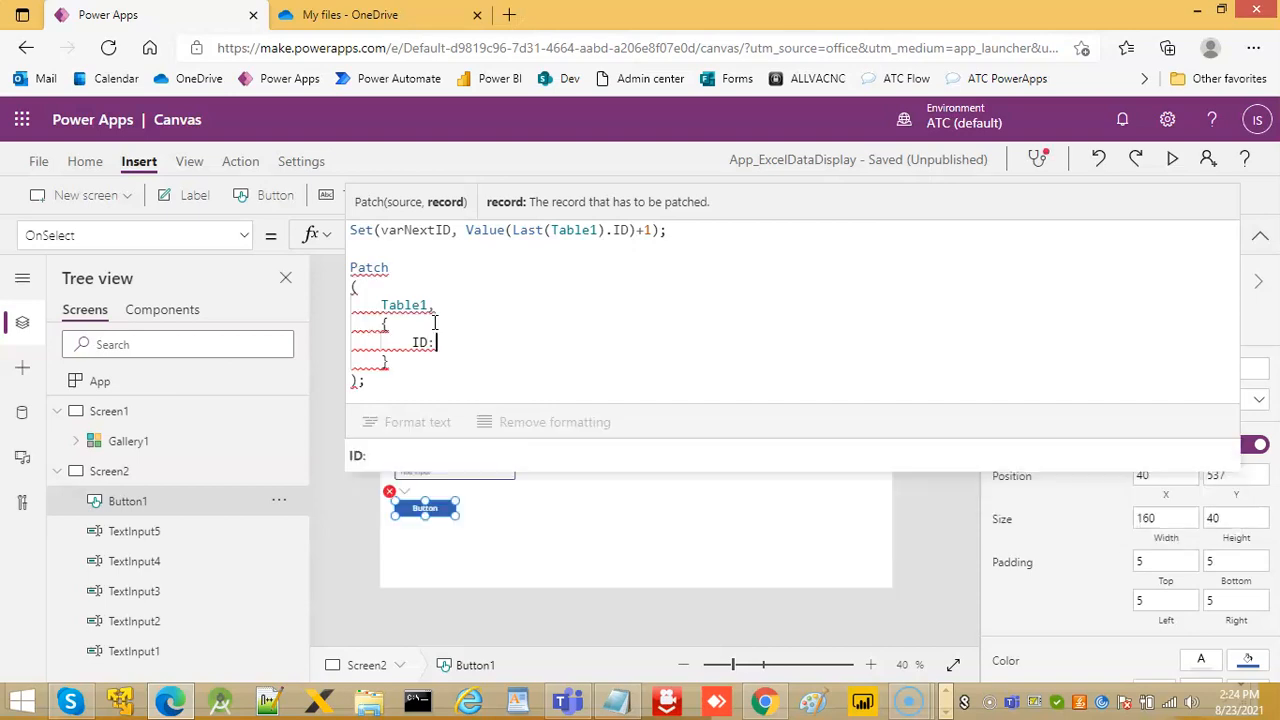
pyautogui.write('var')
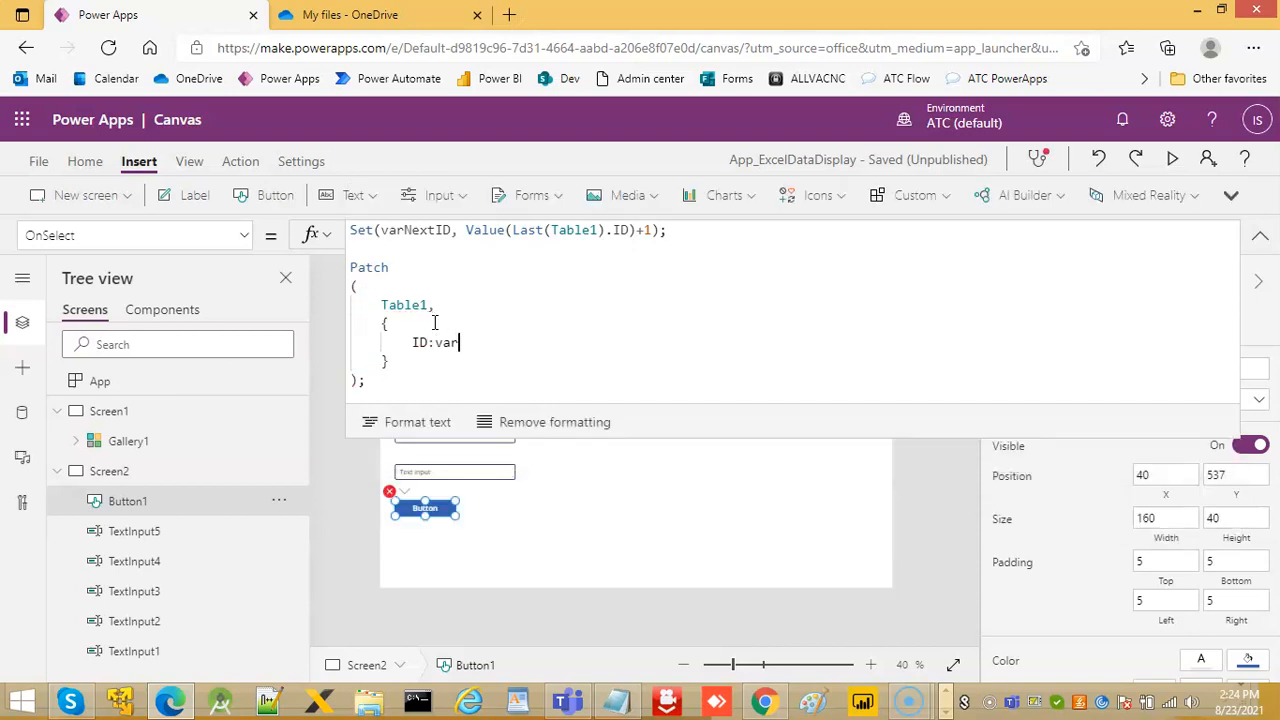
pyautogui.write('Next')
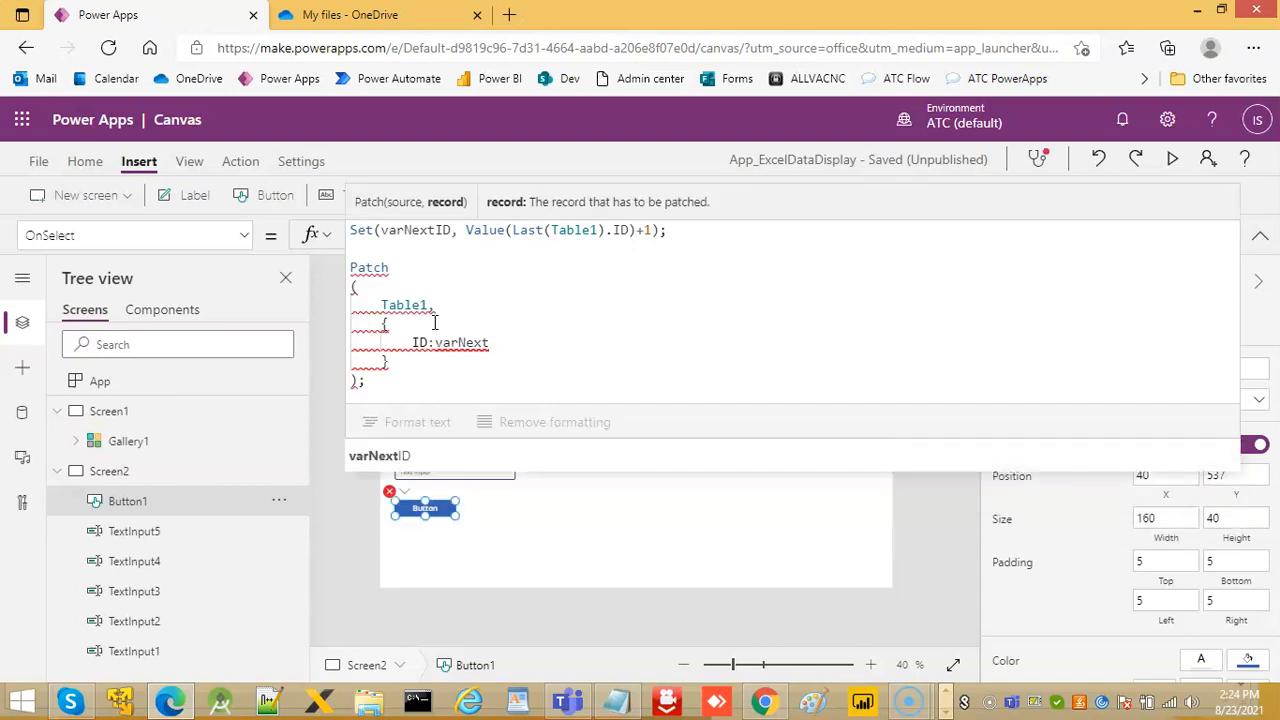
pyautogui.write('ID')
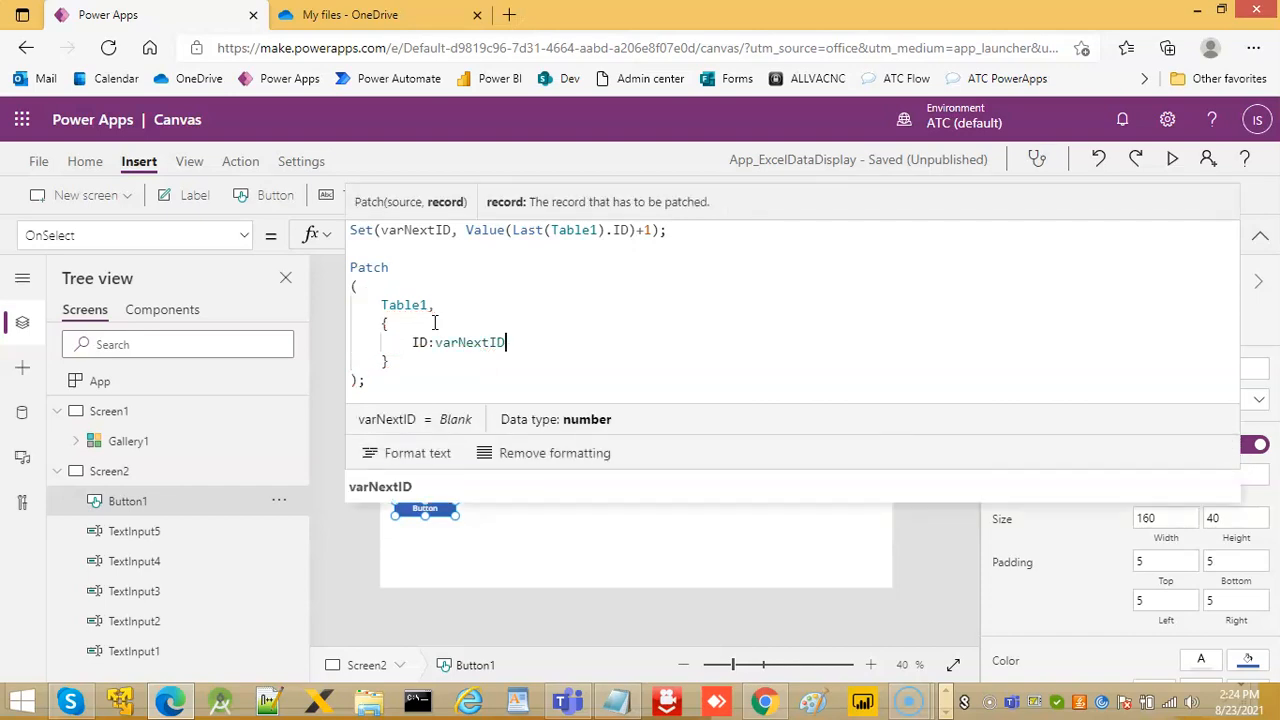
pyautogui.write(',')
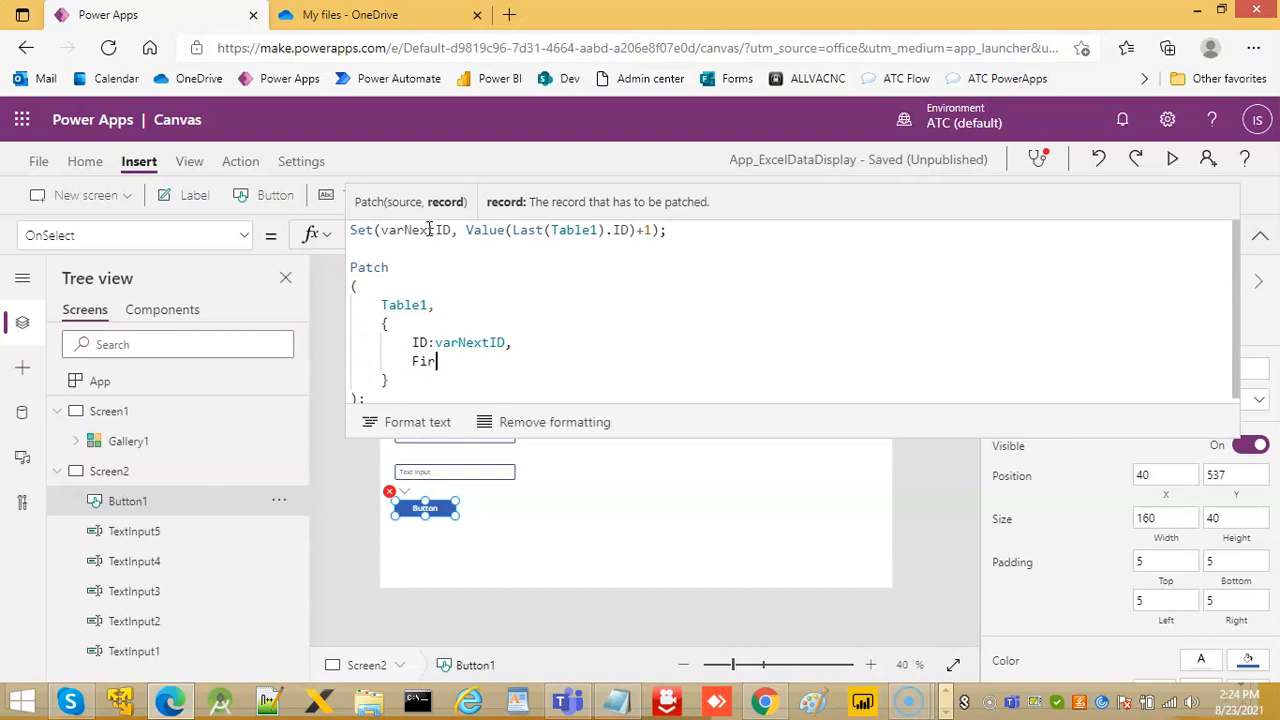
# Step: Map FirstName and LastName to TextInput1.Text and TextInput2.Text in the Patch record
pyautogui.write('stName')
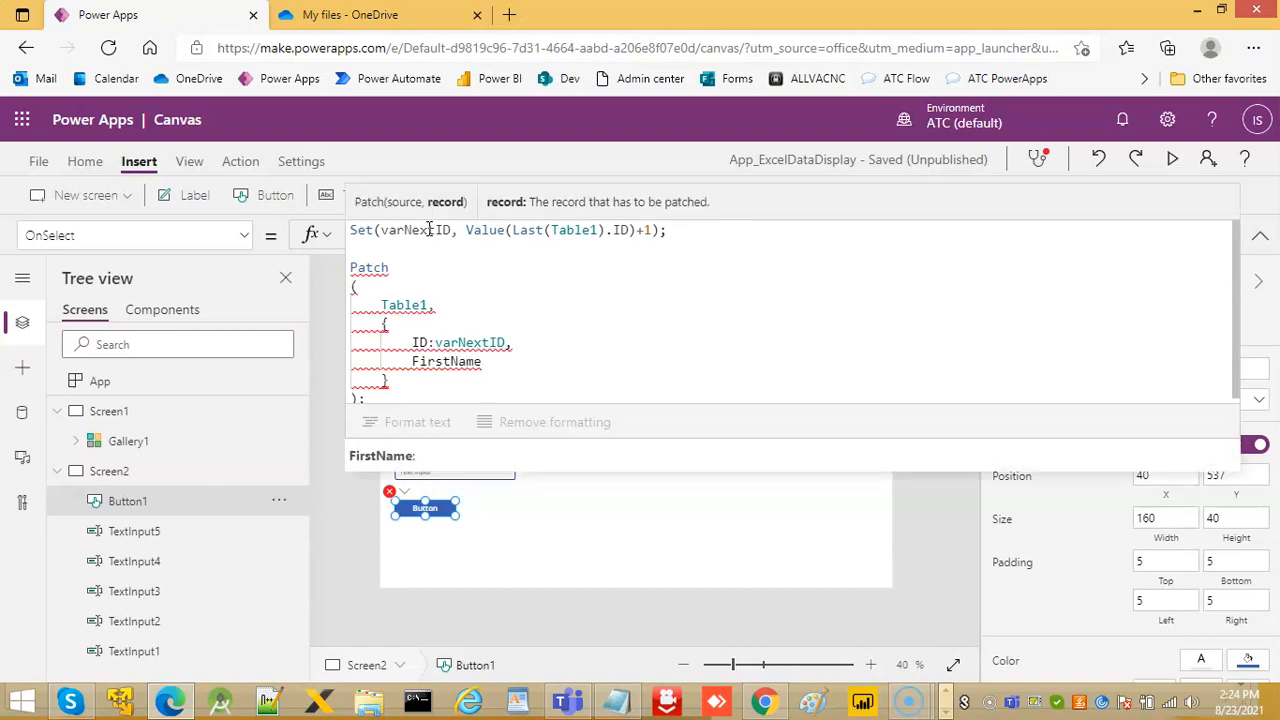
pyautogui.write('TextInput1.Text,')
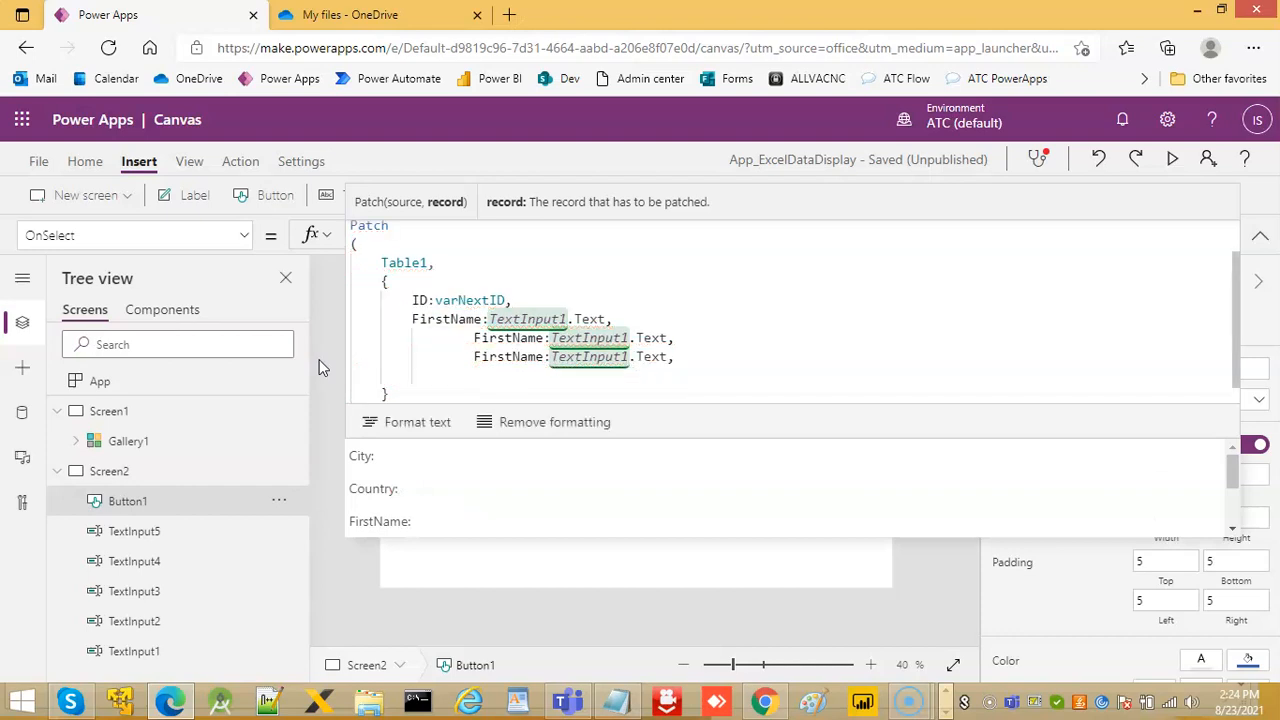
pyautogui.press('enter')
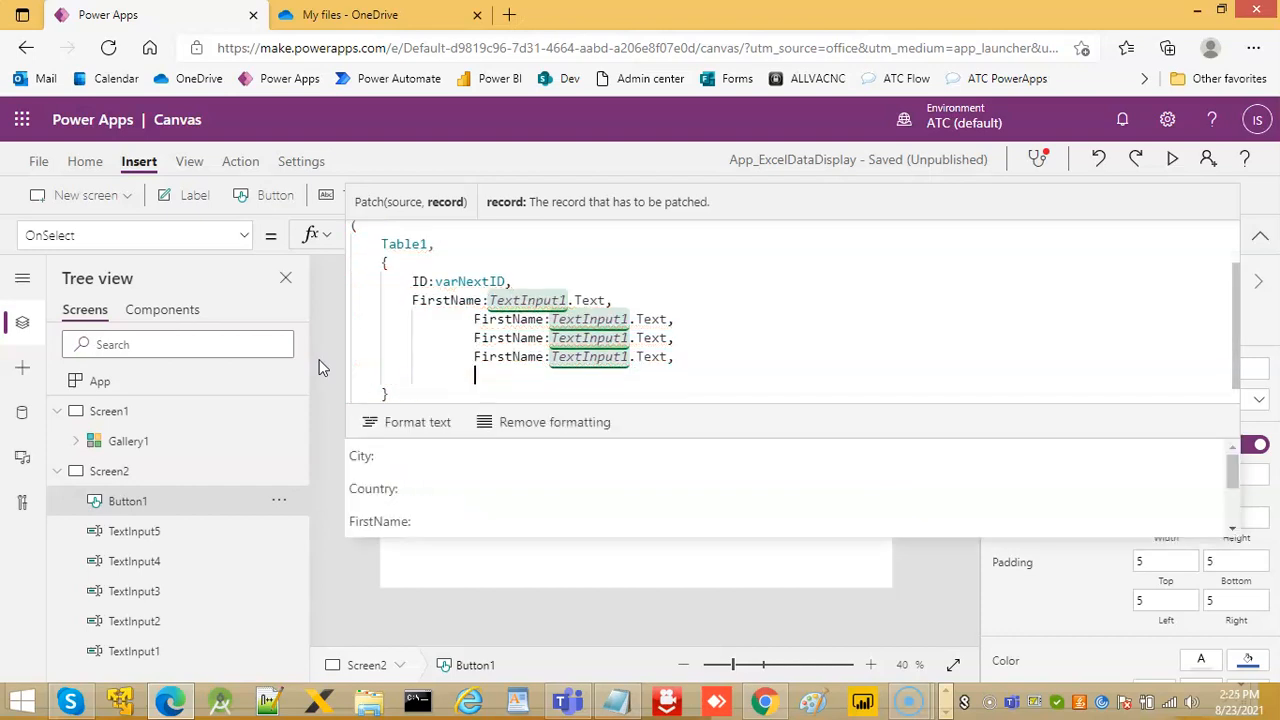
pyautogui.write('FirstName:TextInput1.Text')
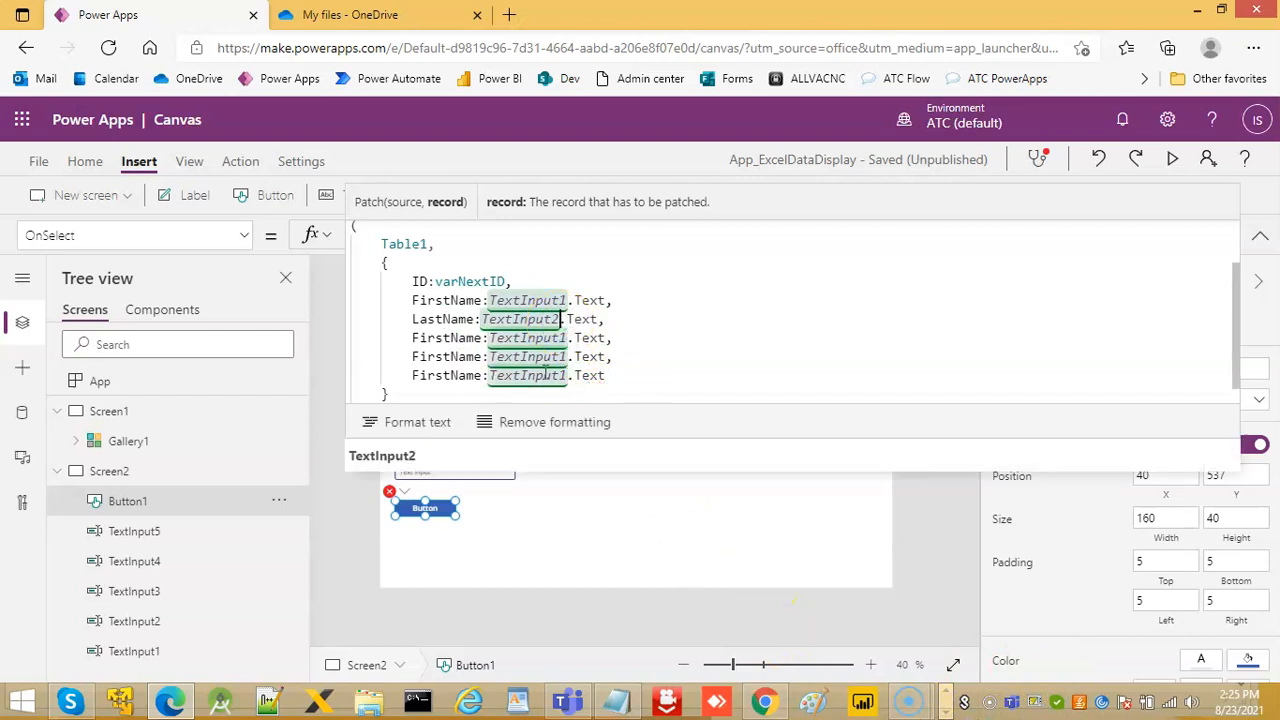
# Step: Rename the duplicated fields to City, State and Country pointing at TextInput3–5
pyautogui.click(484, 338)
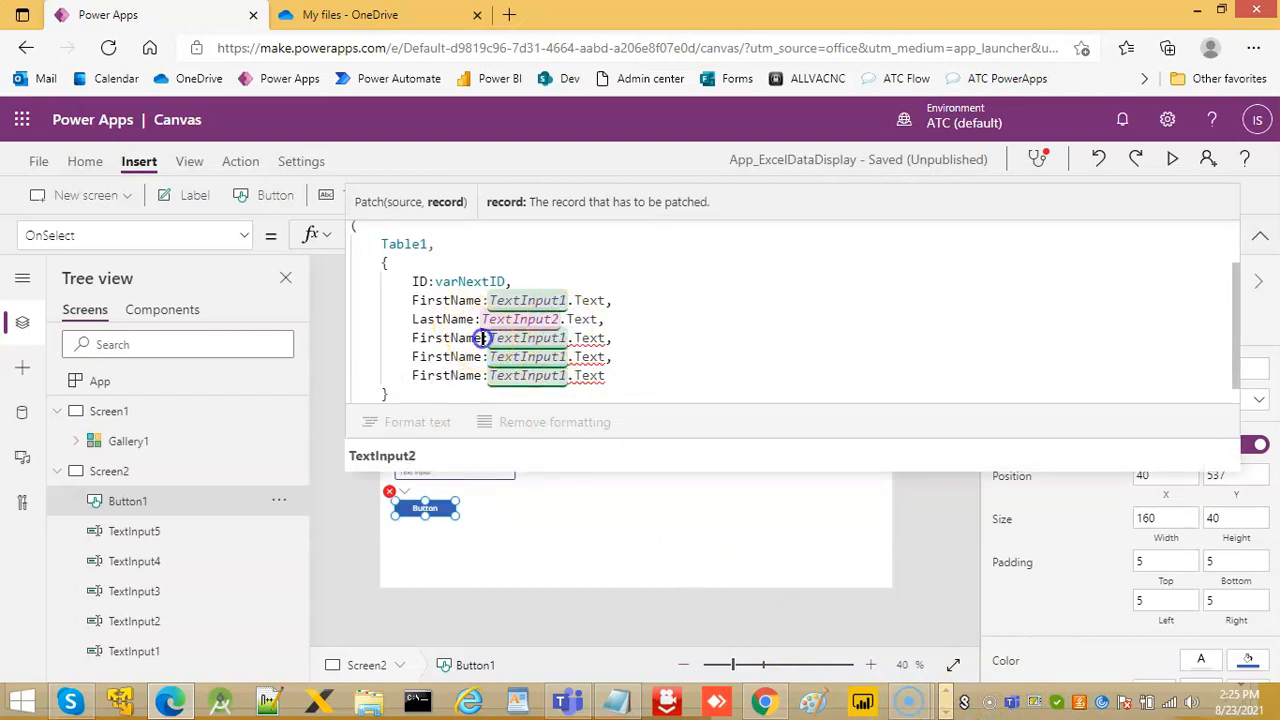
pyautogui.write('City')
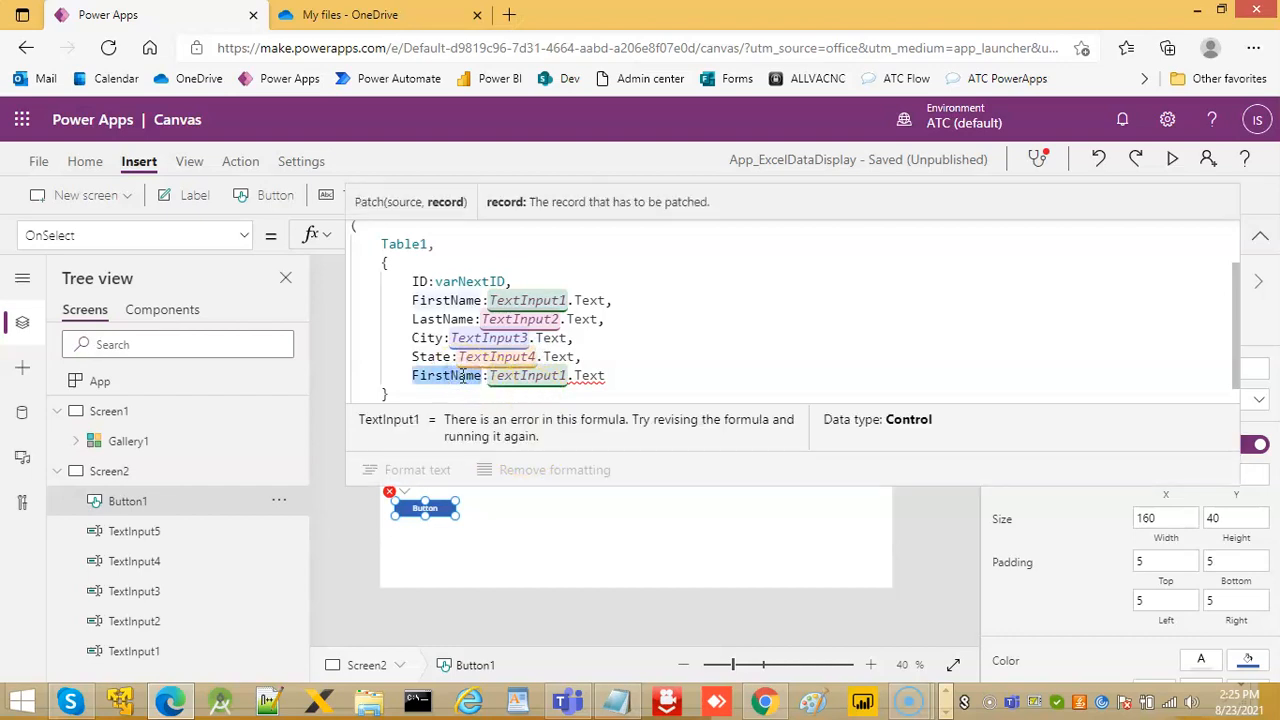
pyautogui.write('Country')
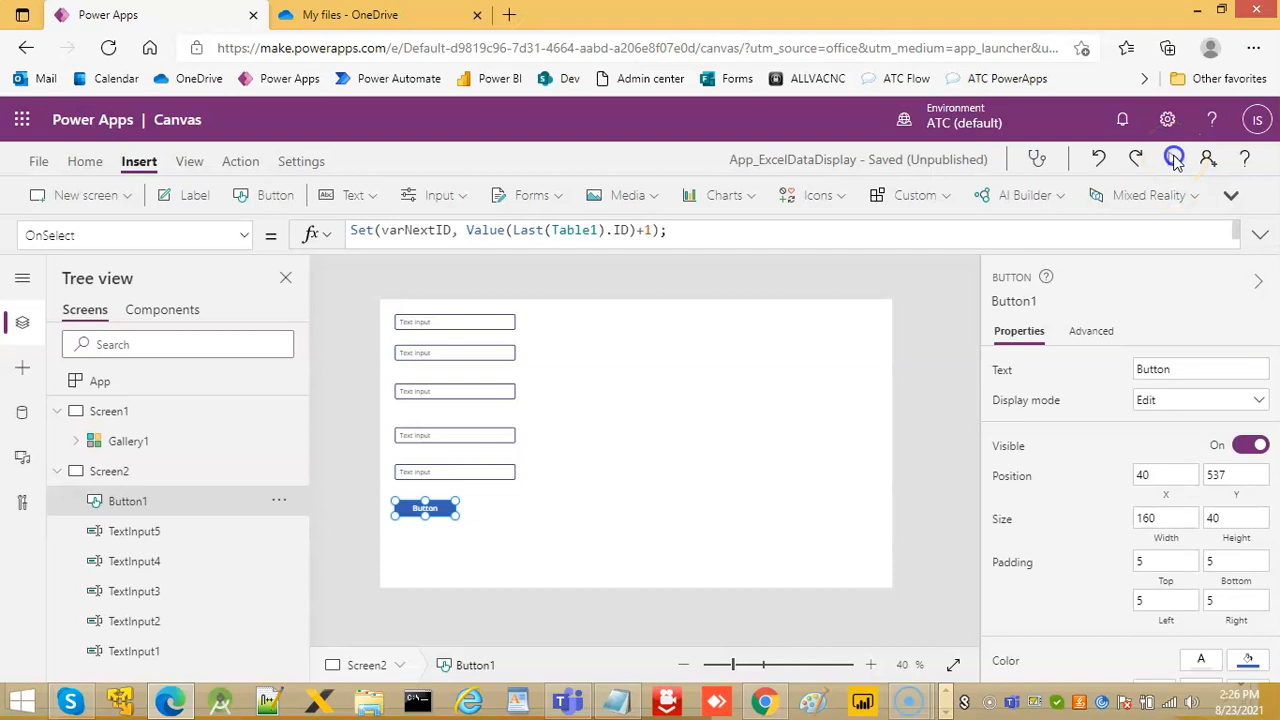
pyautogui.click(1174, 160)
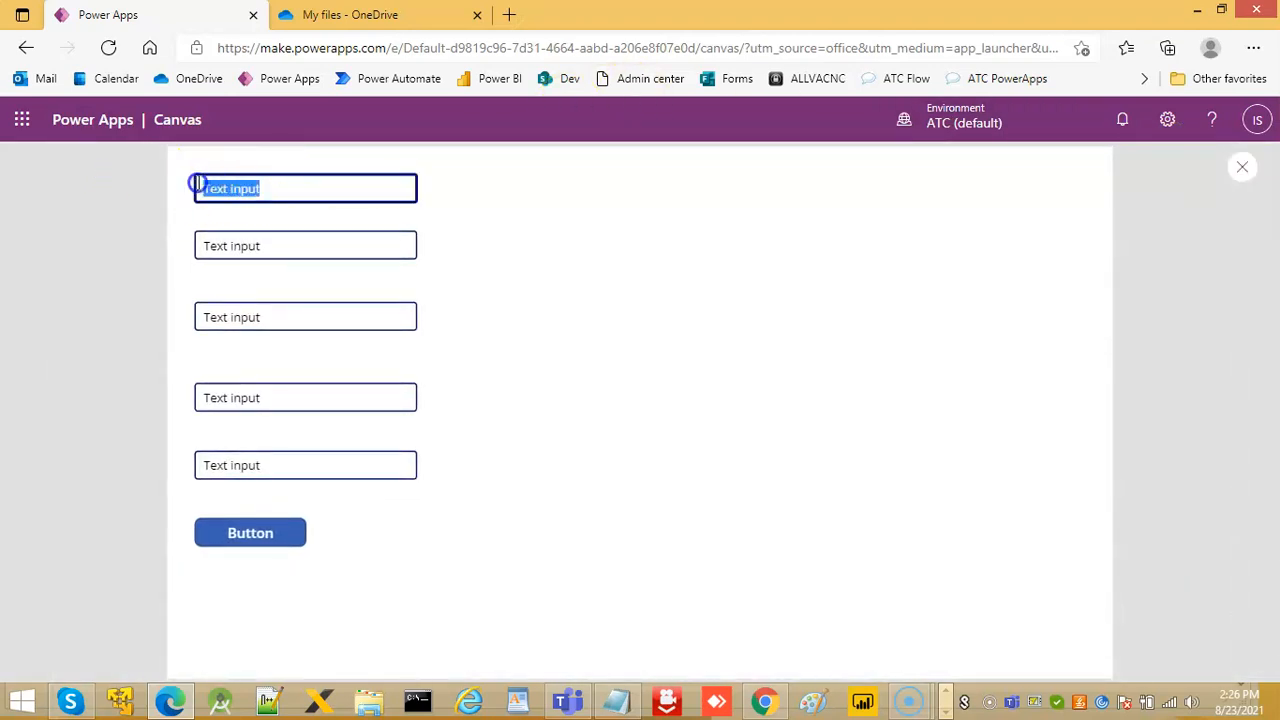
pyautogui.write('Azam')
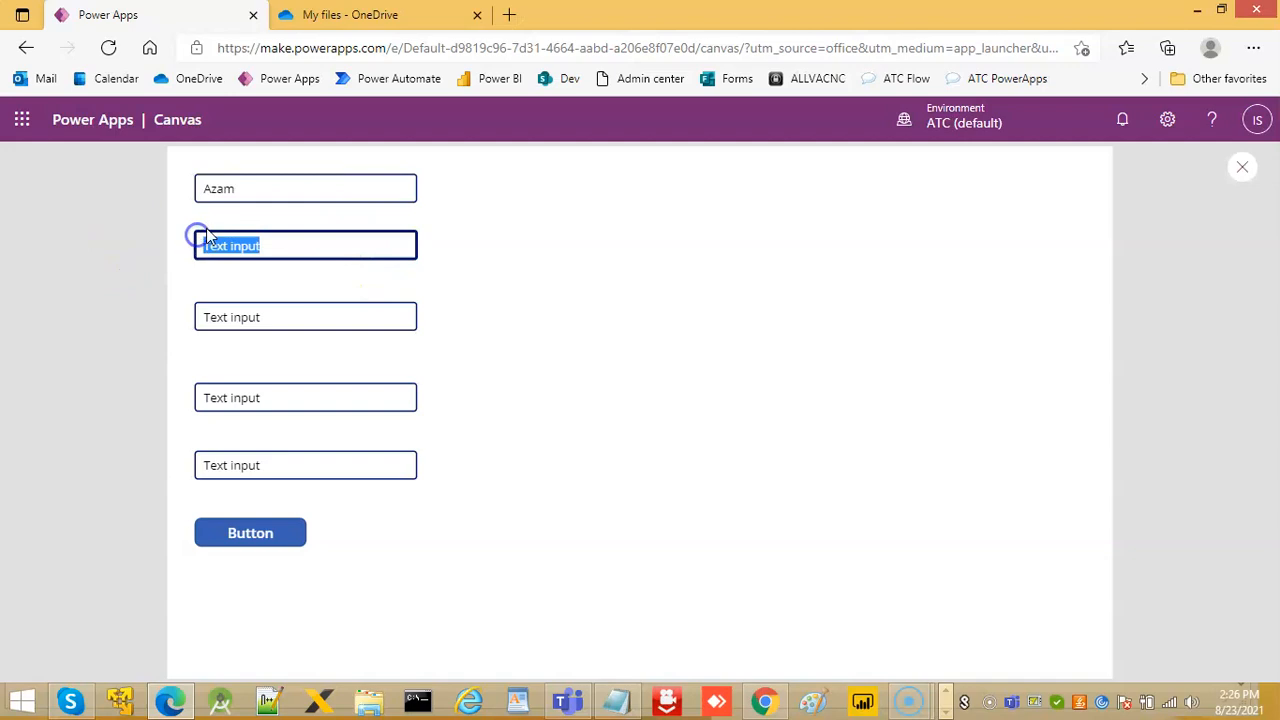
pyautogui.write('Khan')
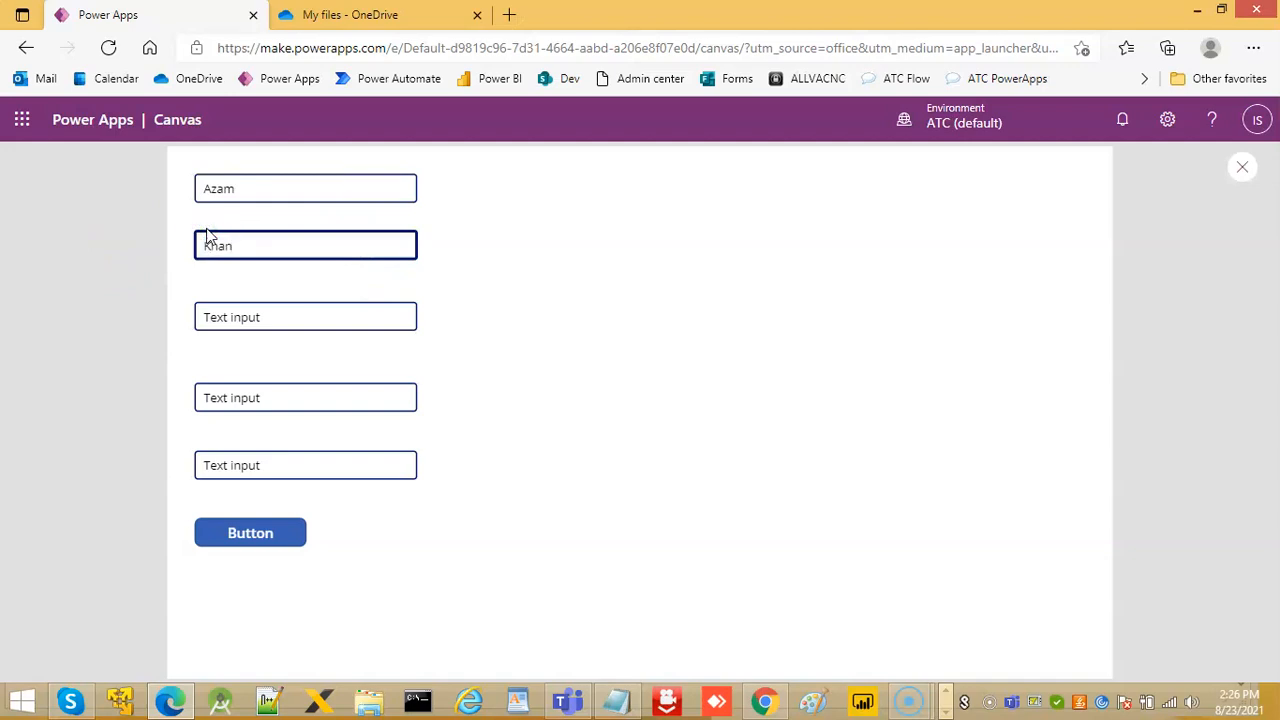
pyautogui.click(304, 316)
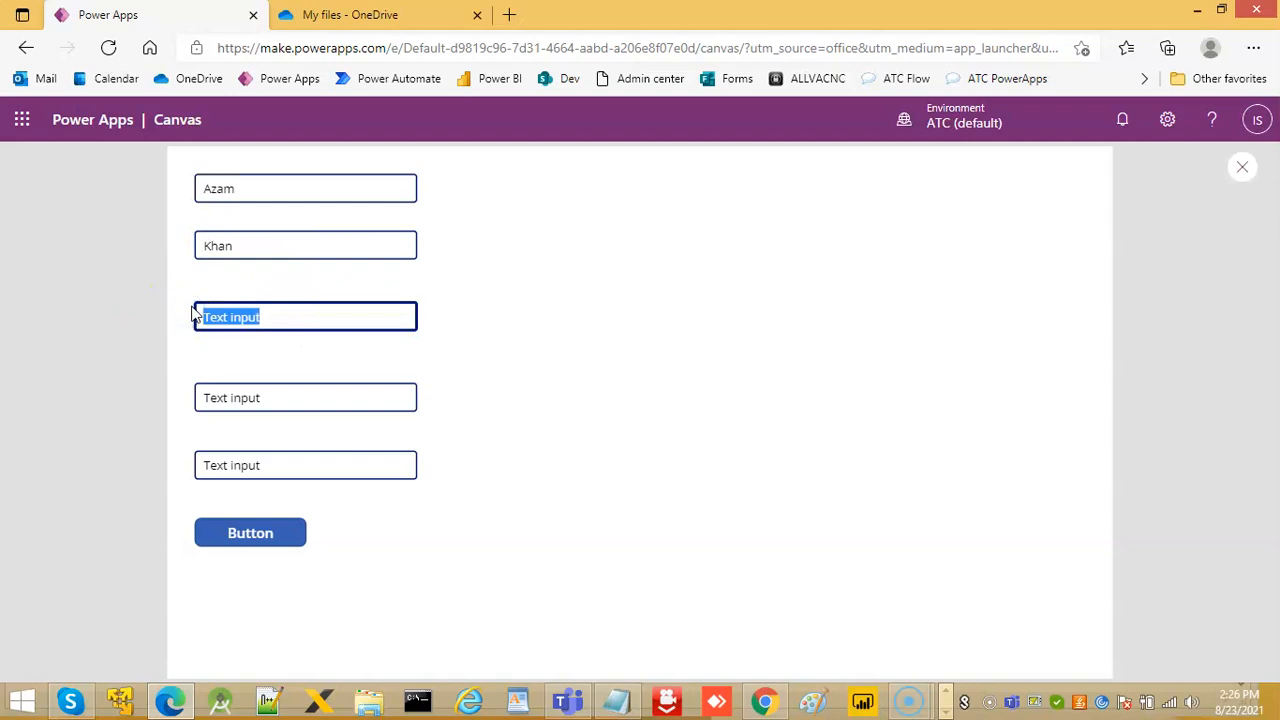
pyautogui.write('Lucknow')
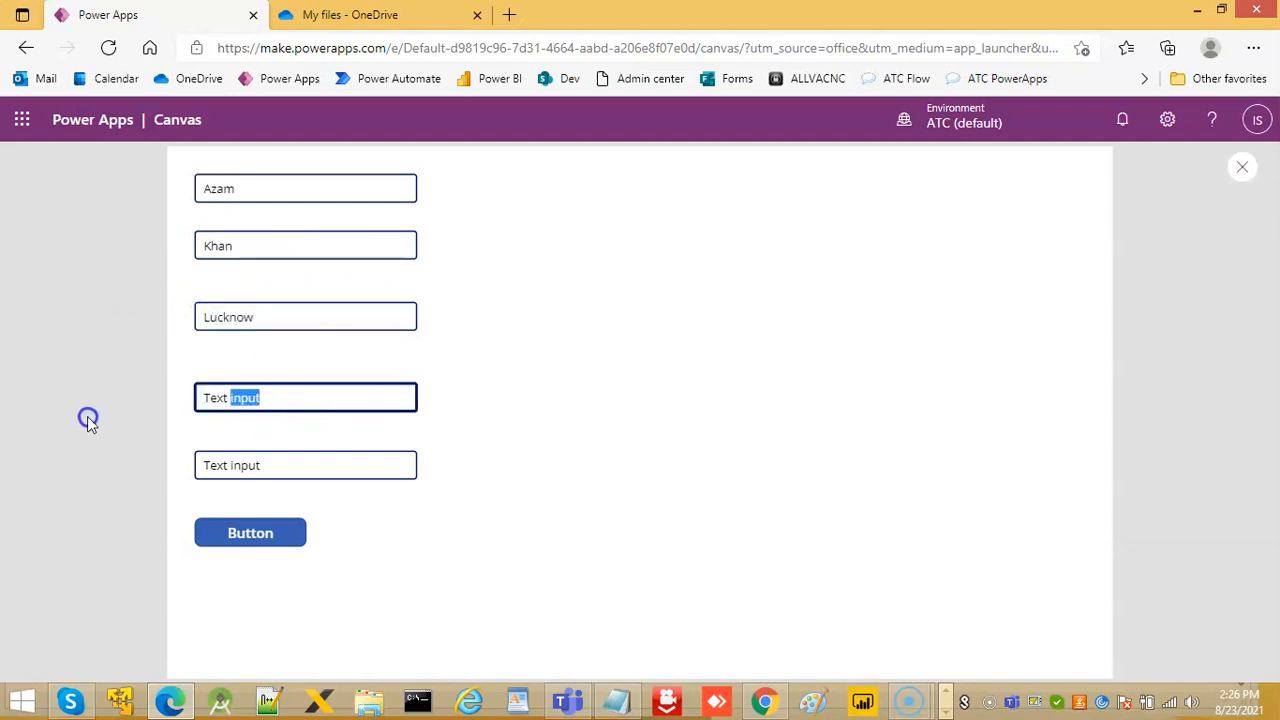
pyautogui.tripleClick(304, 396)
pyautogui.write('UP')
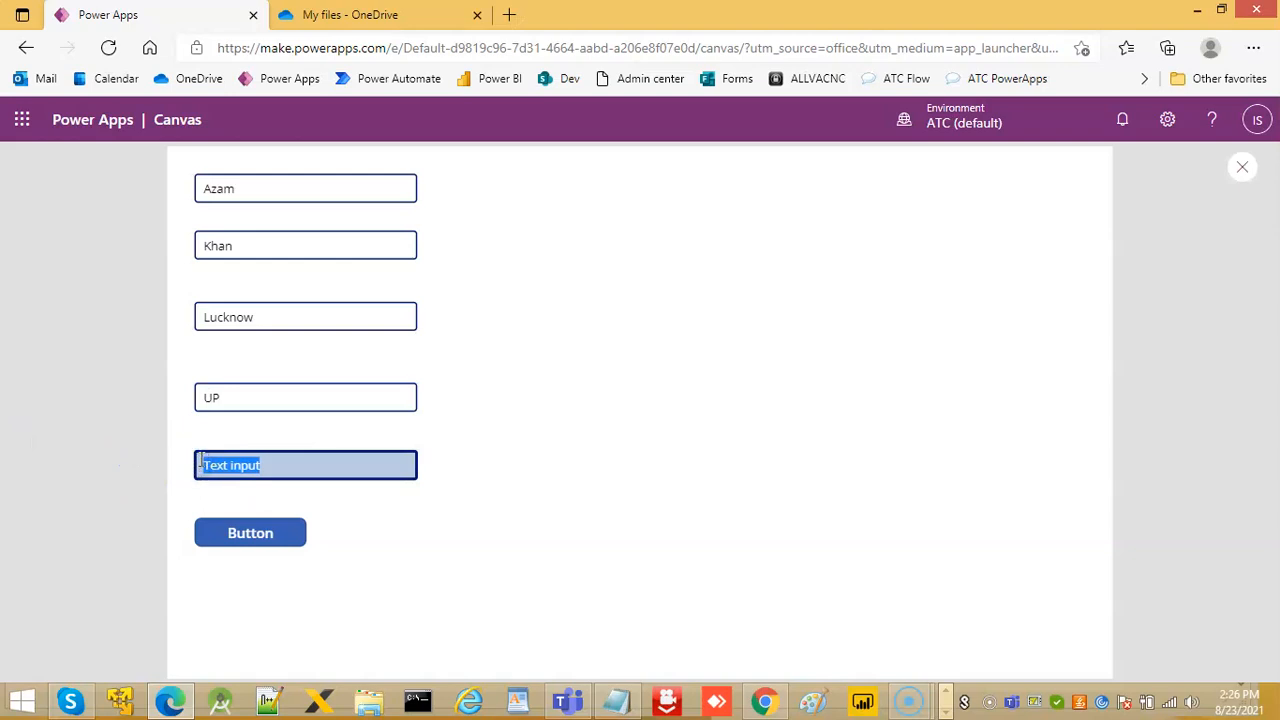
pyautogui.write('India')
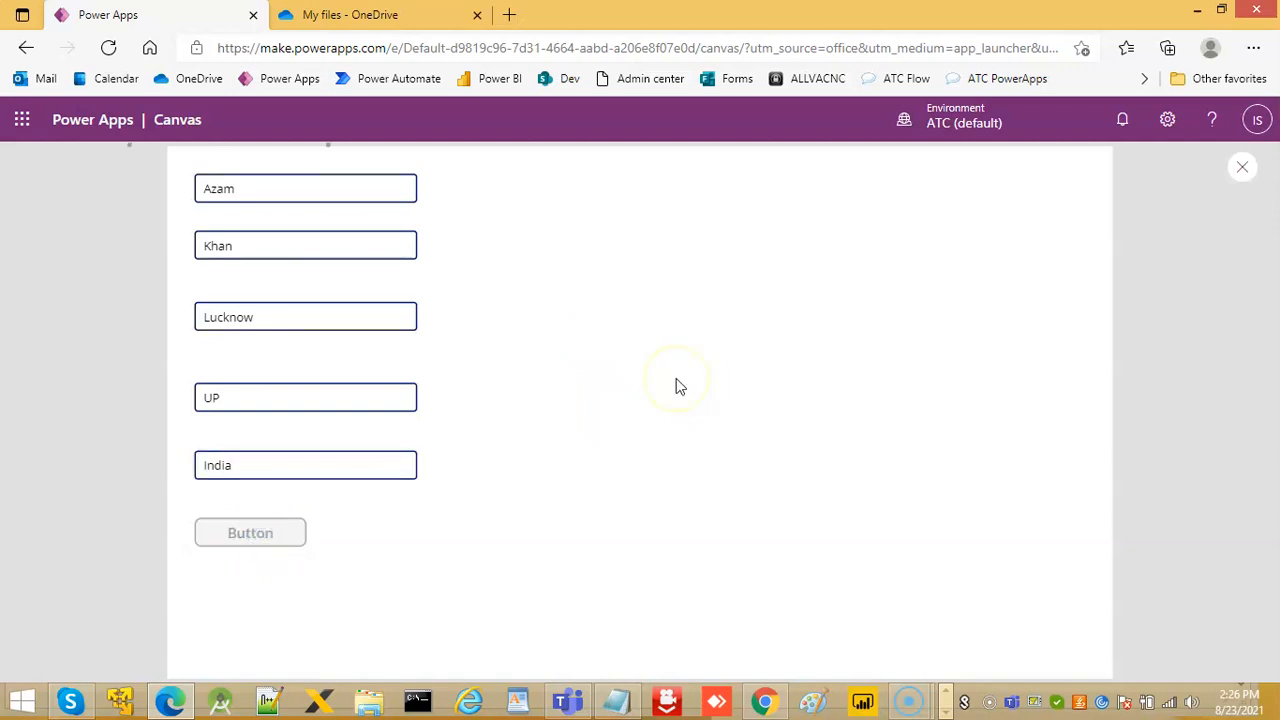
pyautogui.moveTo(678, 388)
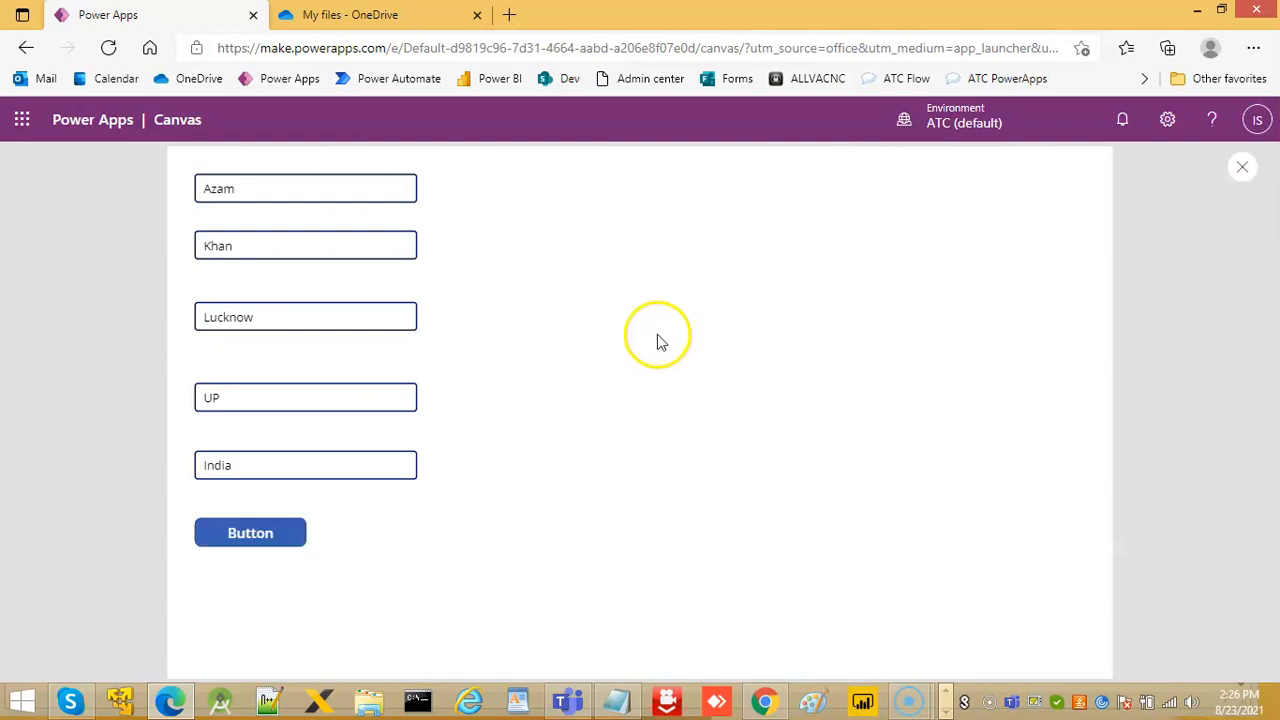
pyautogui.click(376, 14)
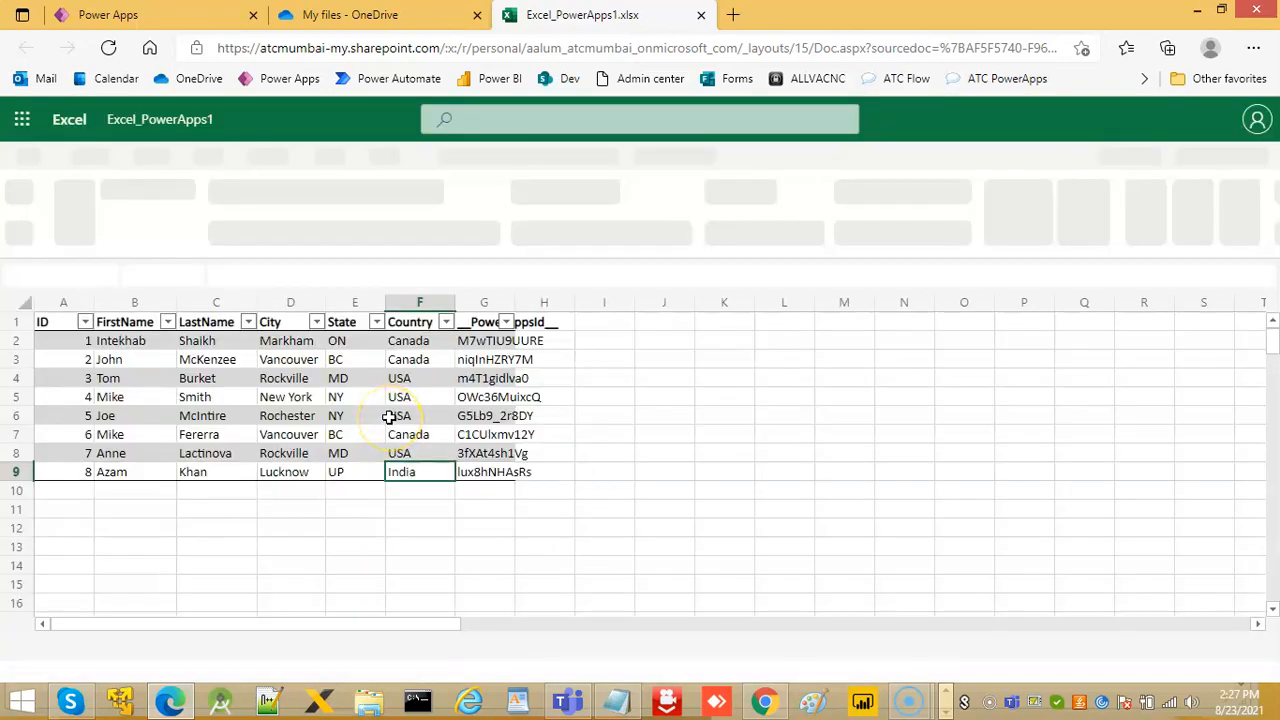
pyautogui.click(62, 472)
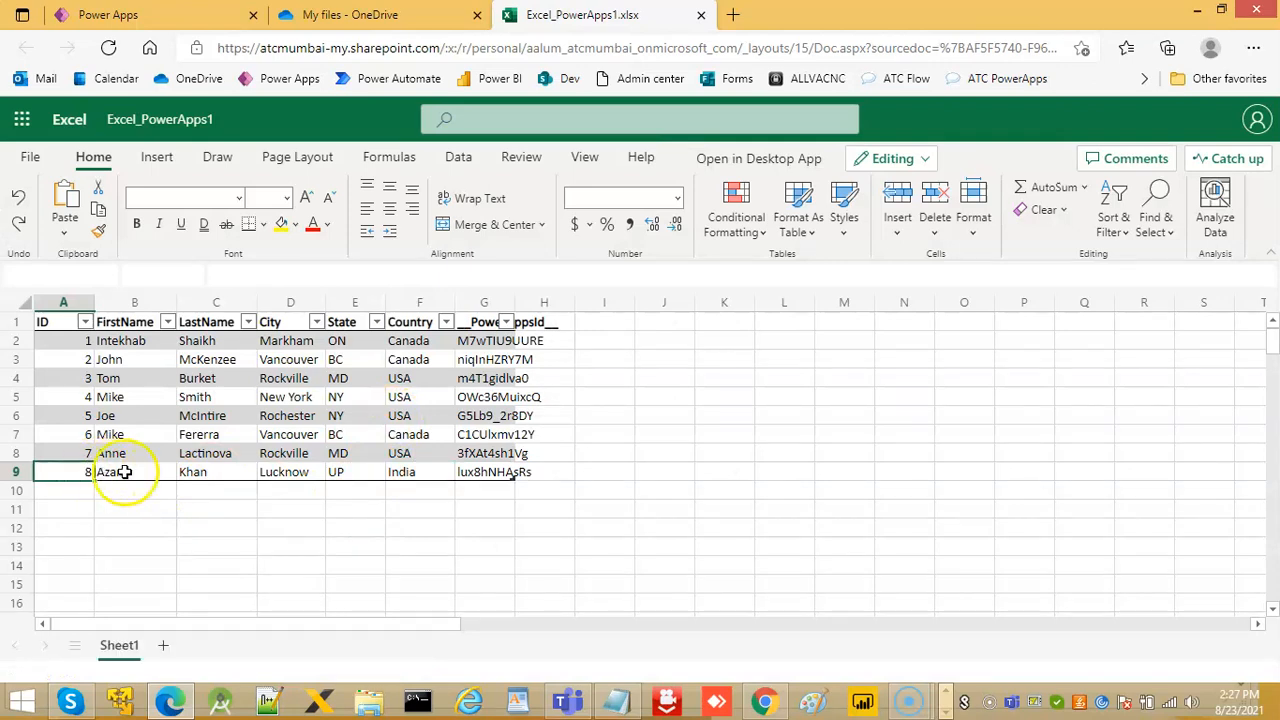
pyautogui.click(64, 472)
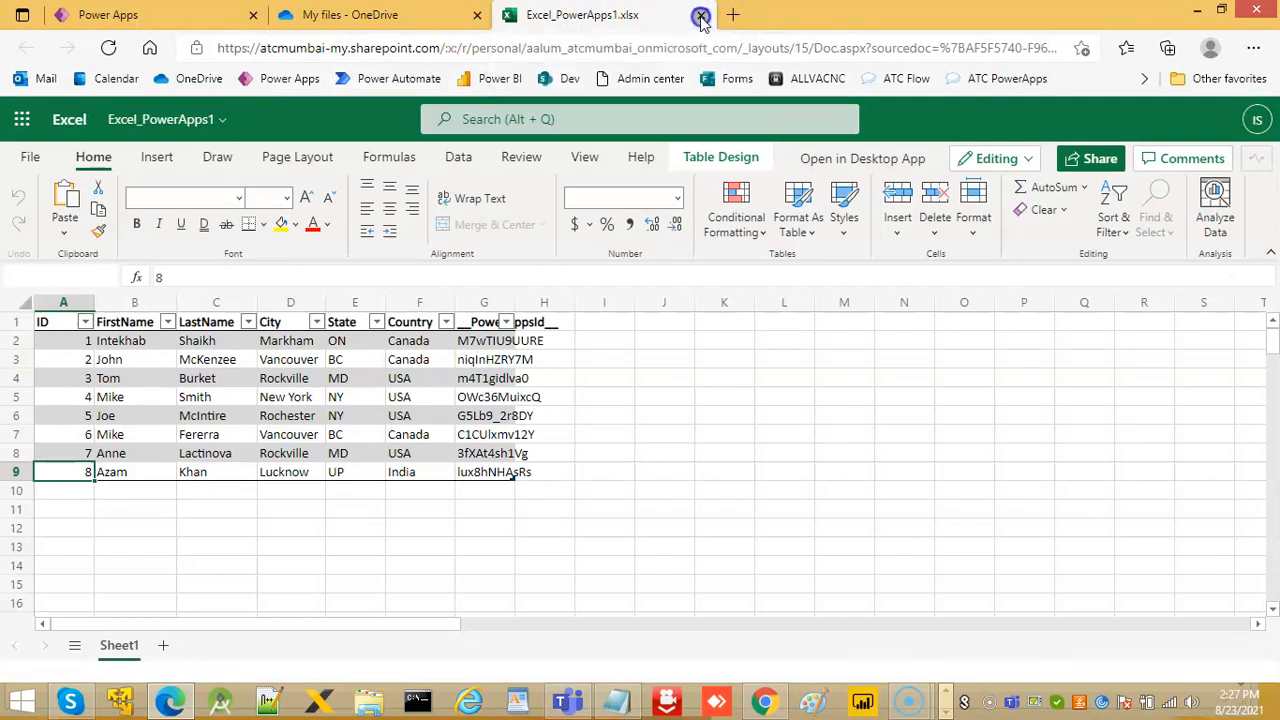
pyautogui.click(700, 14)
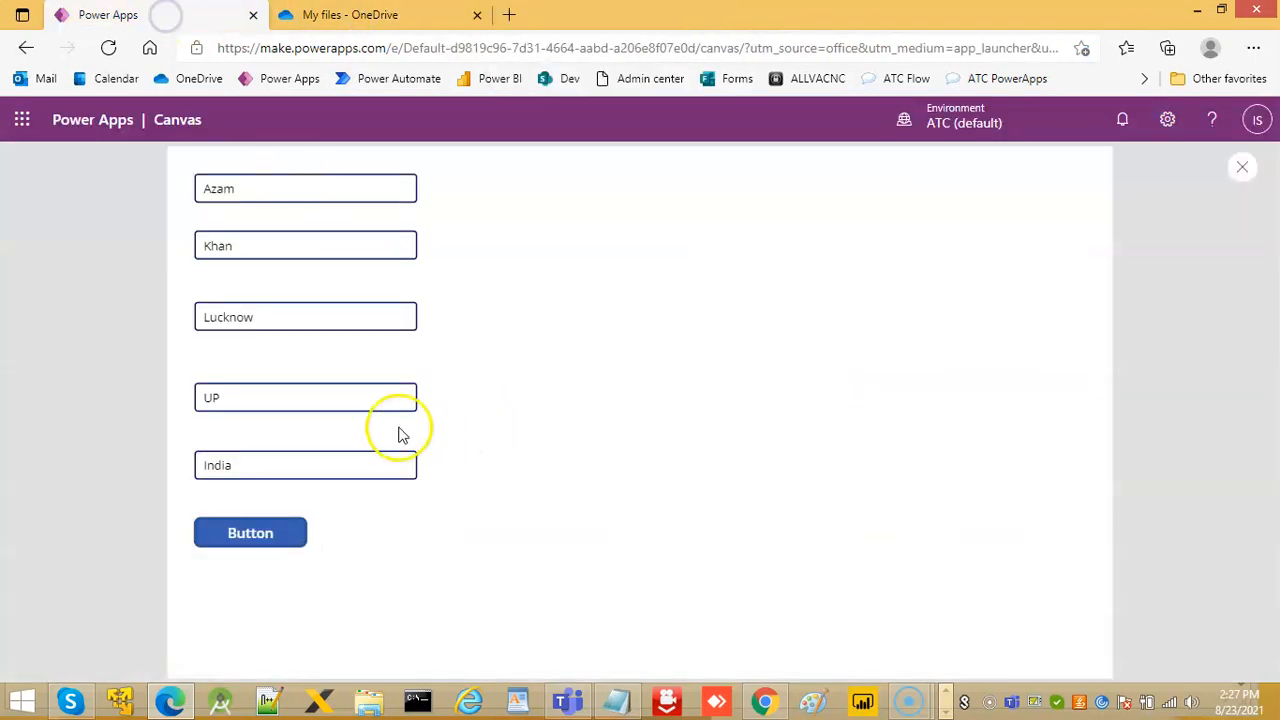
# Step: Close preview, dismiss the tip, return to Tree view and collapse the formula bar
pyautogui.click(1242, 168)
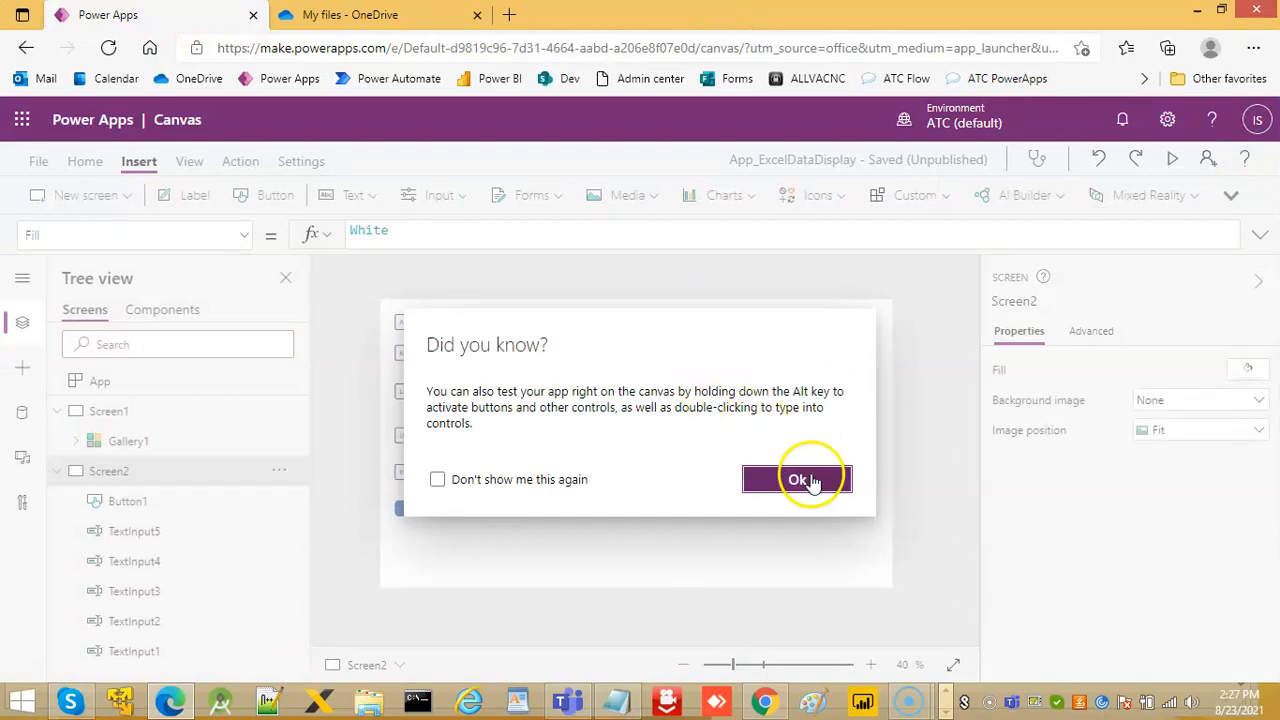
pyautogui.click(798, 480)
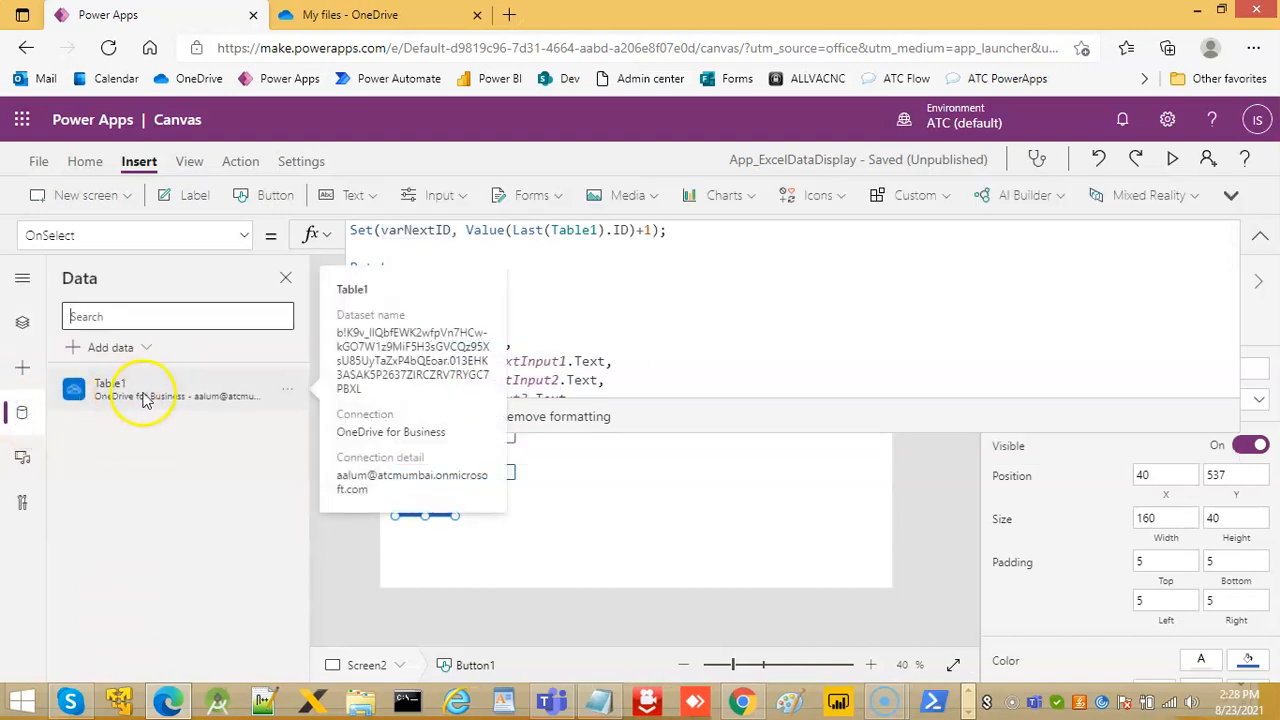
pyautogui.moveTo(204, 398)
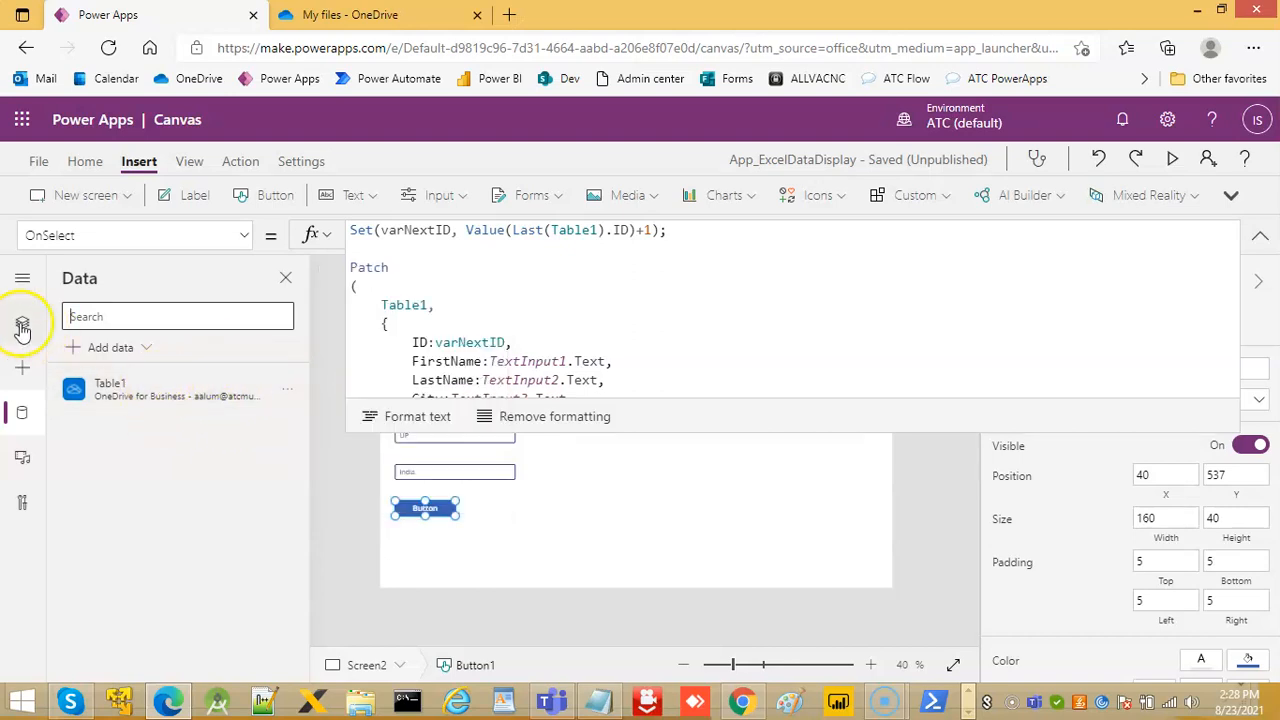
pyautogui.click(22, 322)
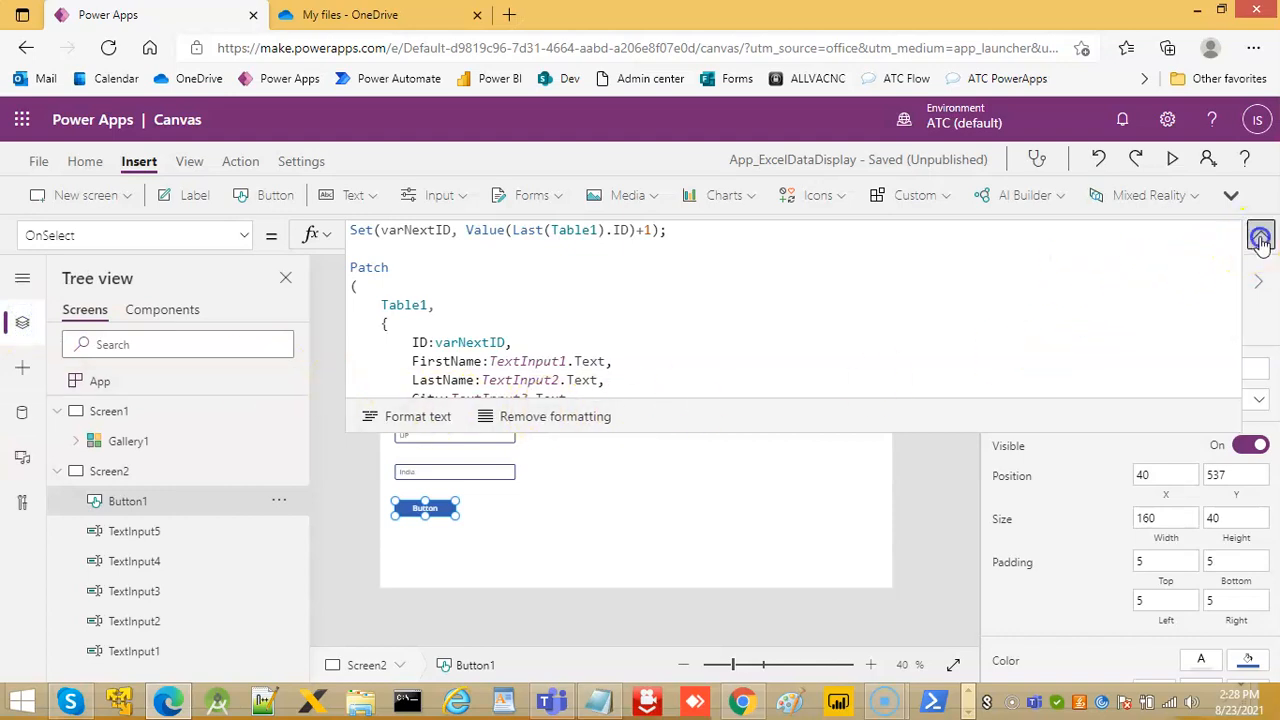
pyautogui.click(1260, 234)
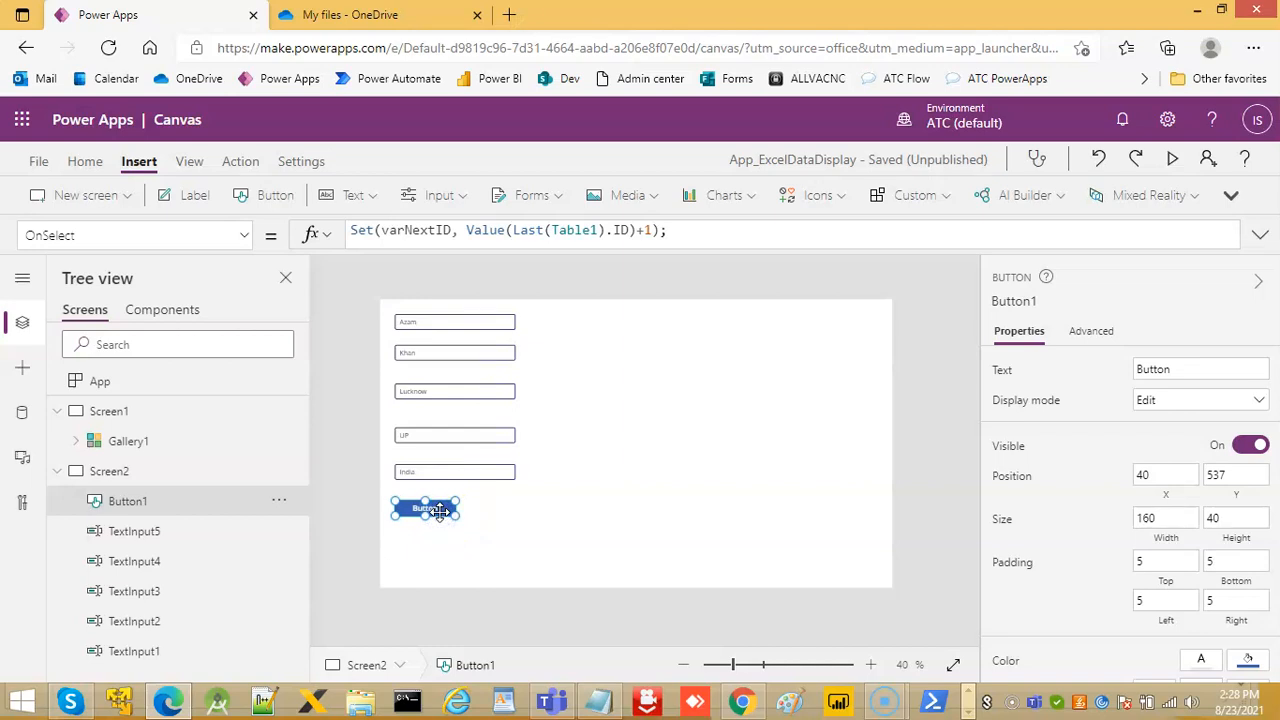
pyautogui.moveTo(230, 536)
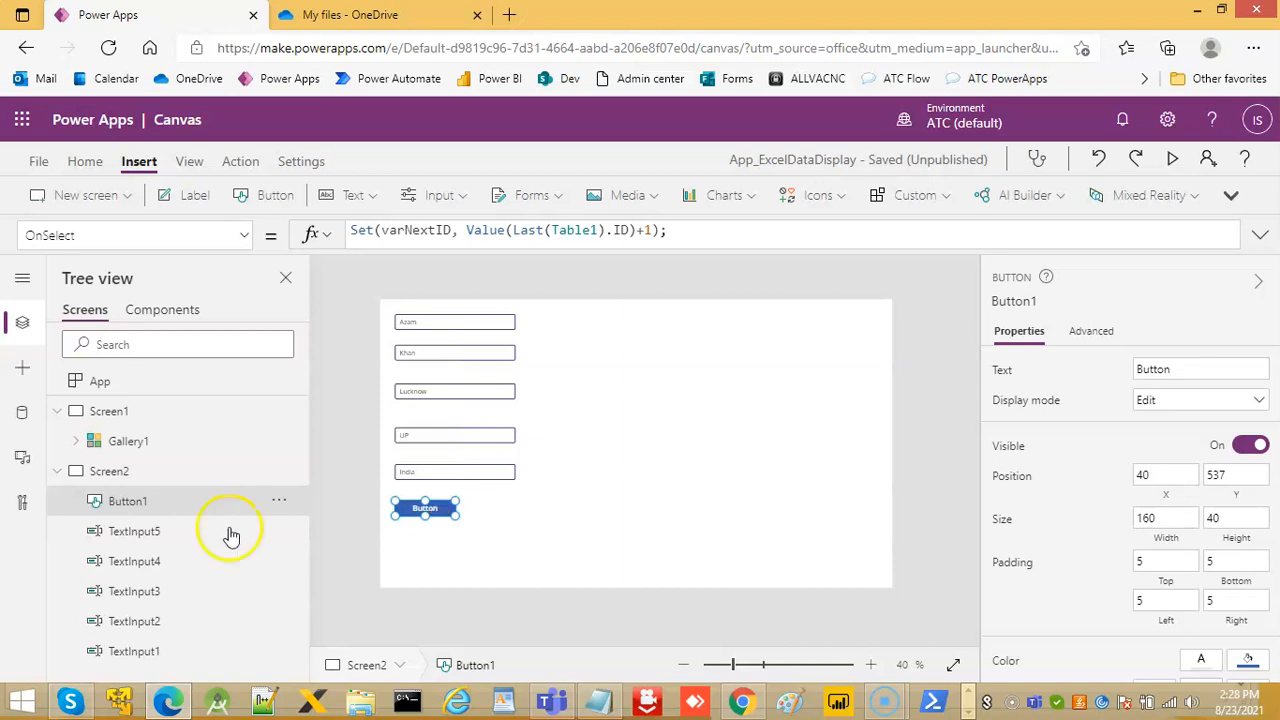
pyautogui.moveTo(32, 696)
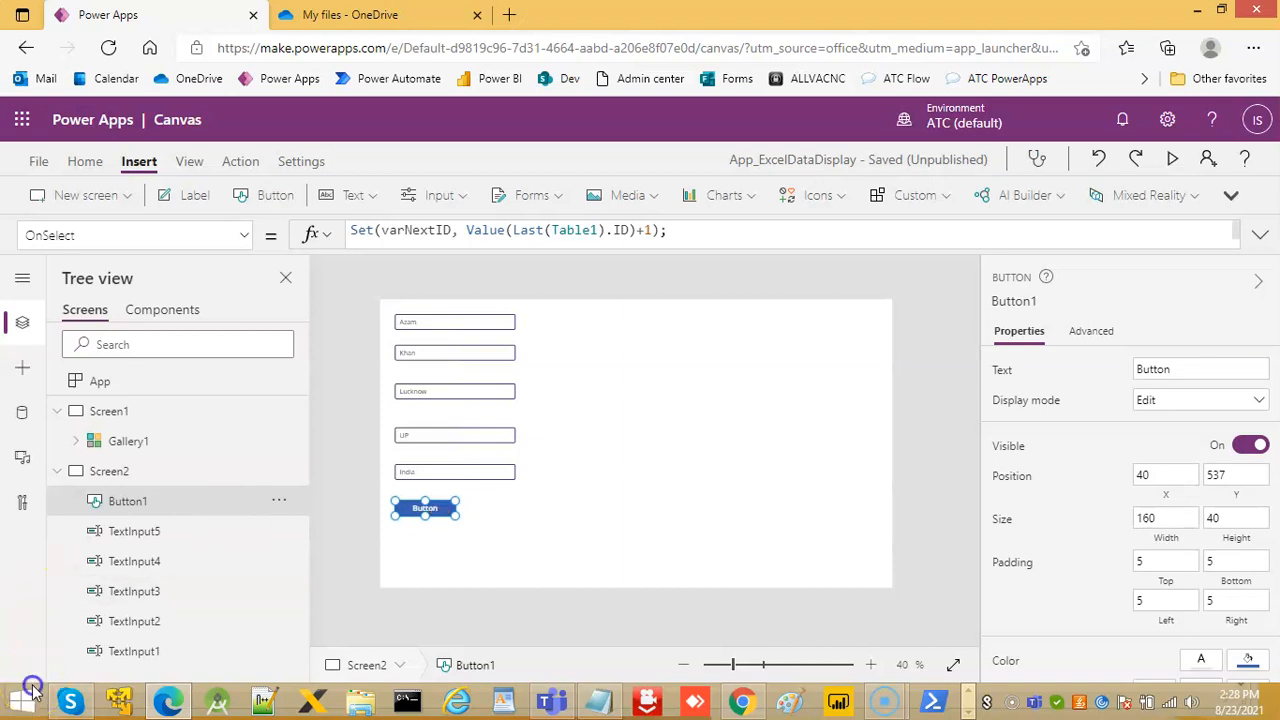